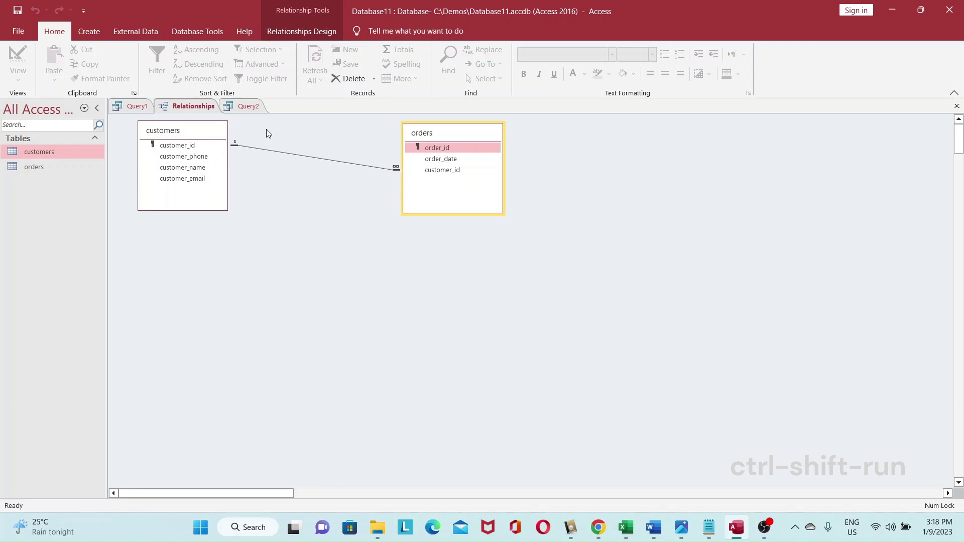
pyautogui.moveTo(458, 134)
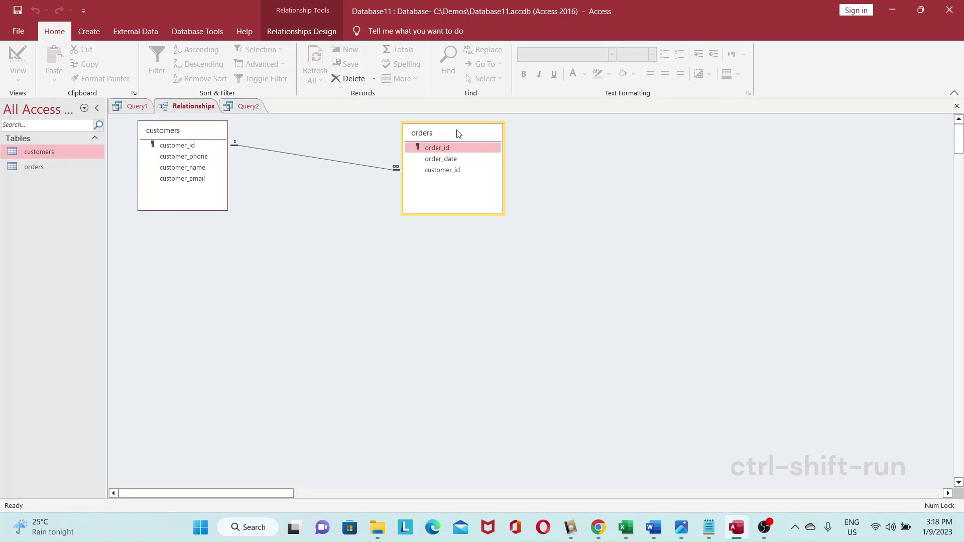
pyautogui.moveTo(246, 163)
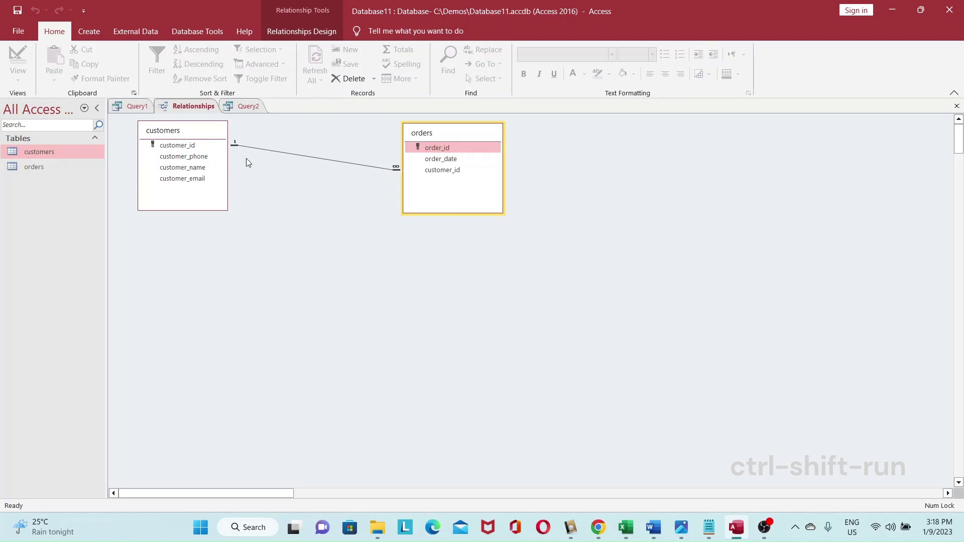
pyautogui.moveTo(465, 143)
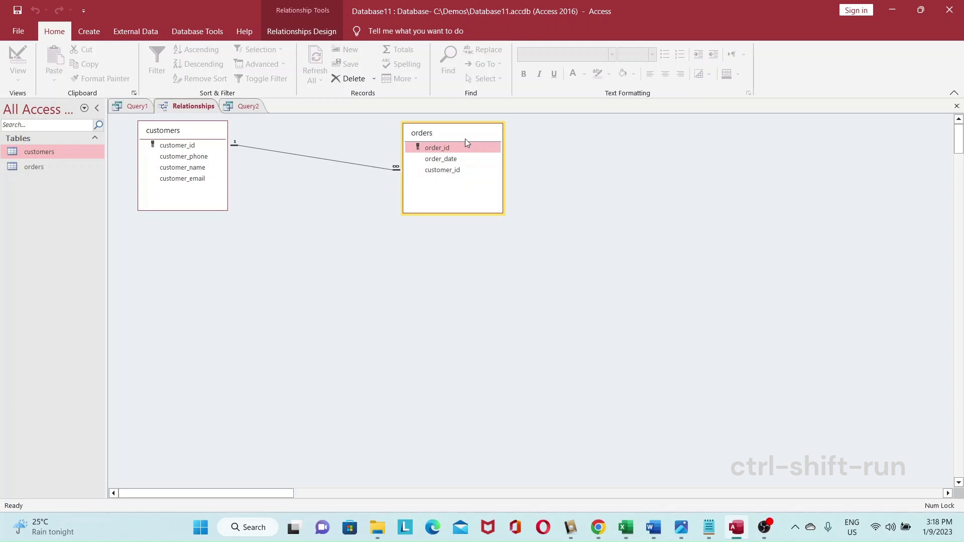
pyautogui.moveTo(396, 170)
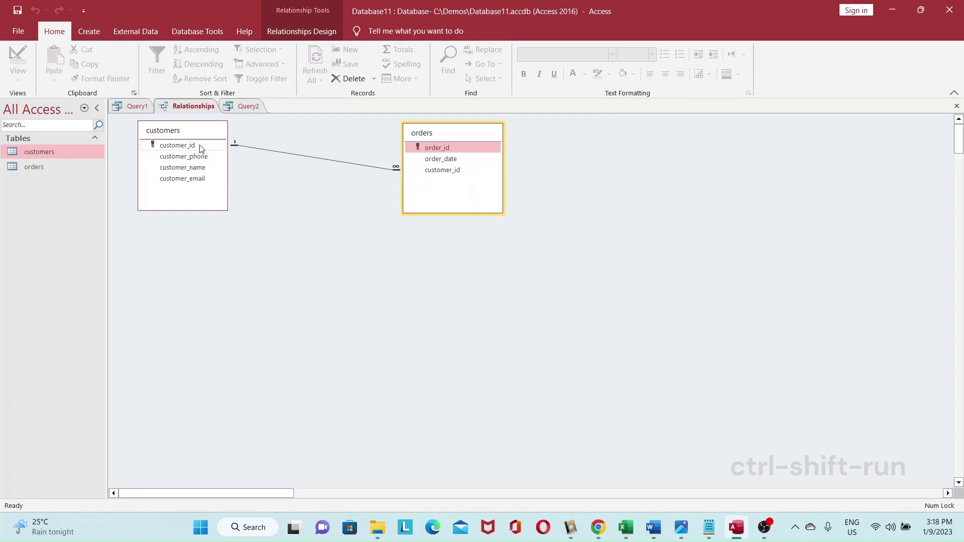
pyautogui.moveTo(172, 145)
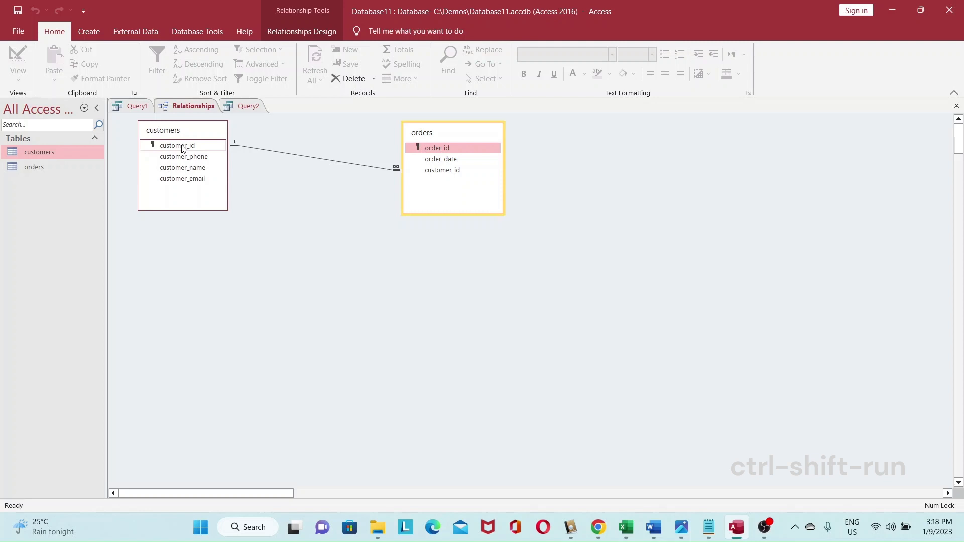
pyautogui.moveTo(258, 155)
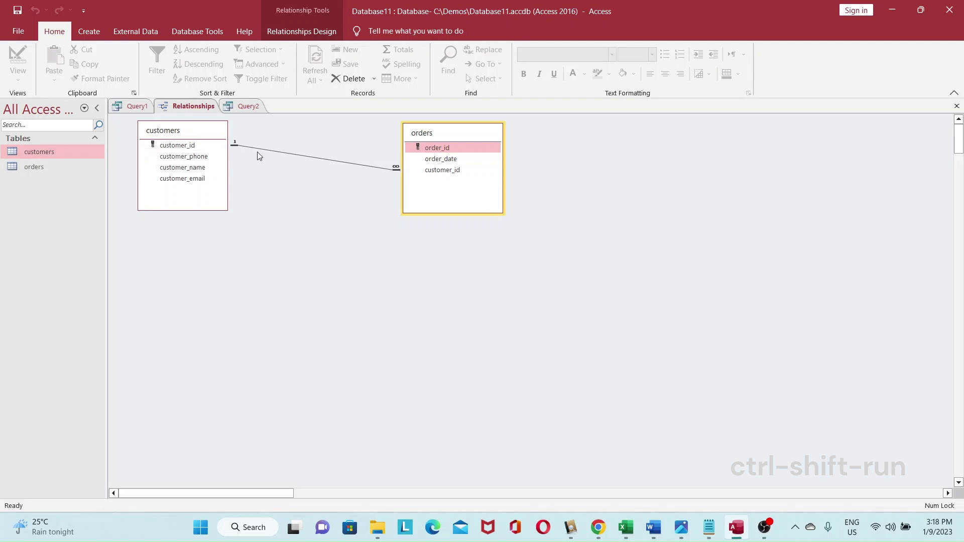
pyautogui.moveTo(686, 479)
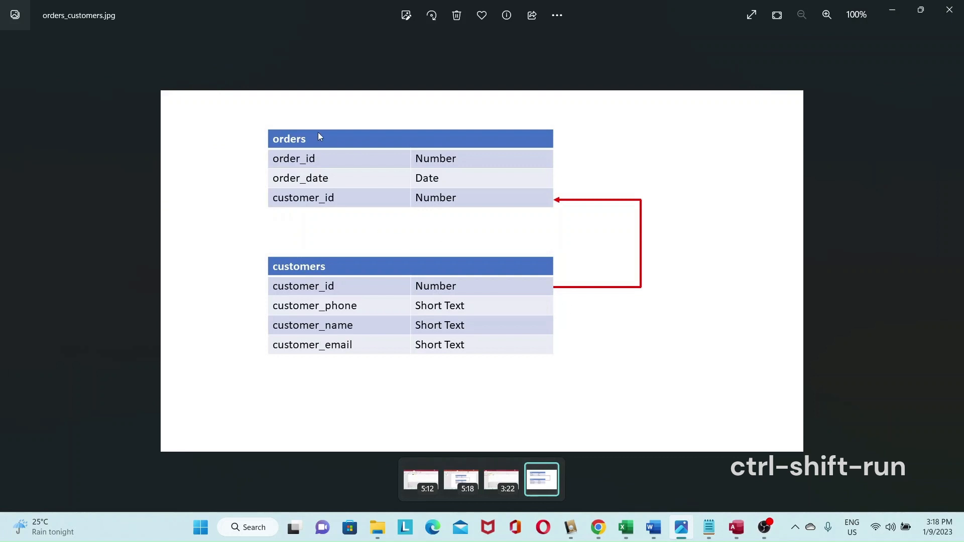
pyautogui.moveTo(352, 199)
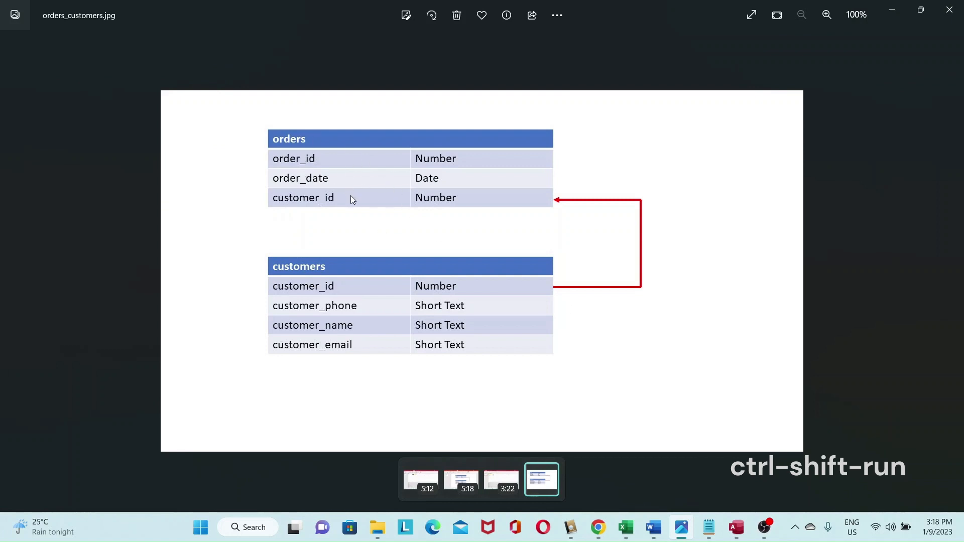
pyautogui.moveTo(335, 140)
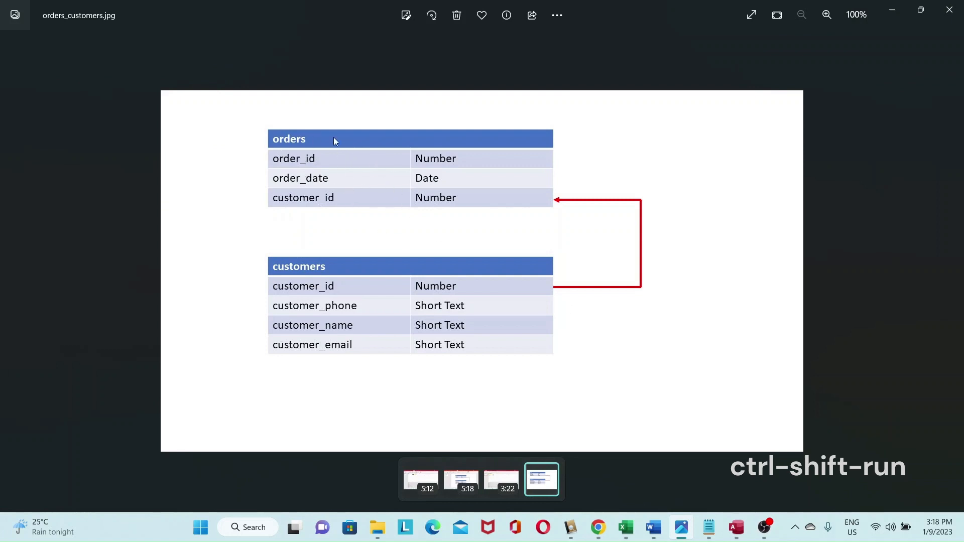
pyautogui.moveTo(479, 277)
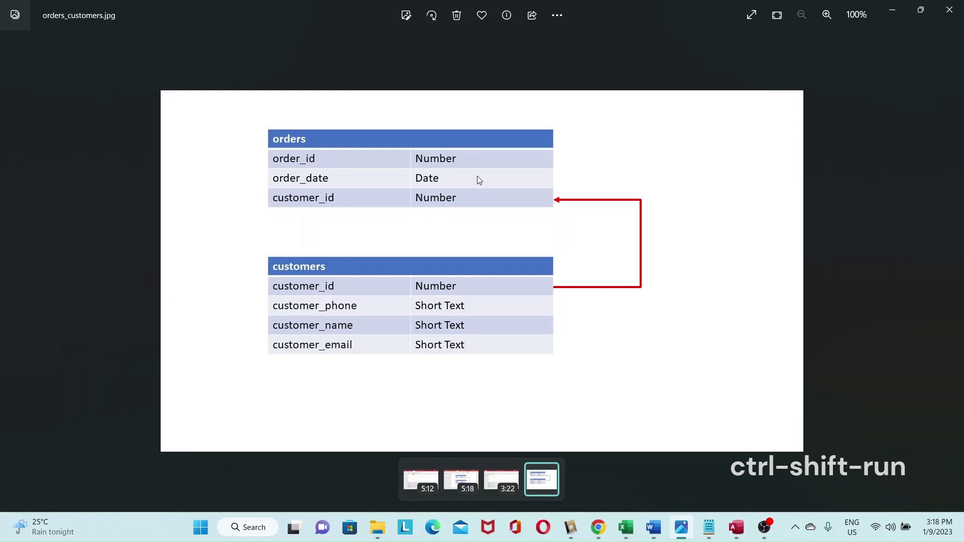
pyautogui.moveTo(634, 402)
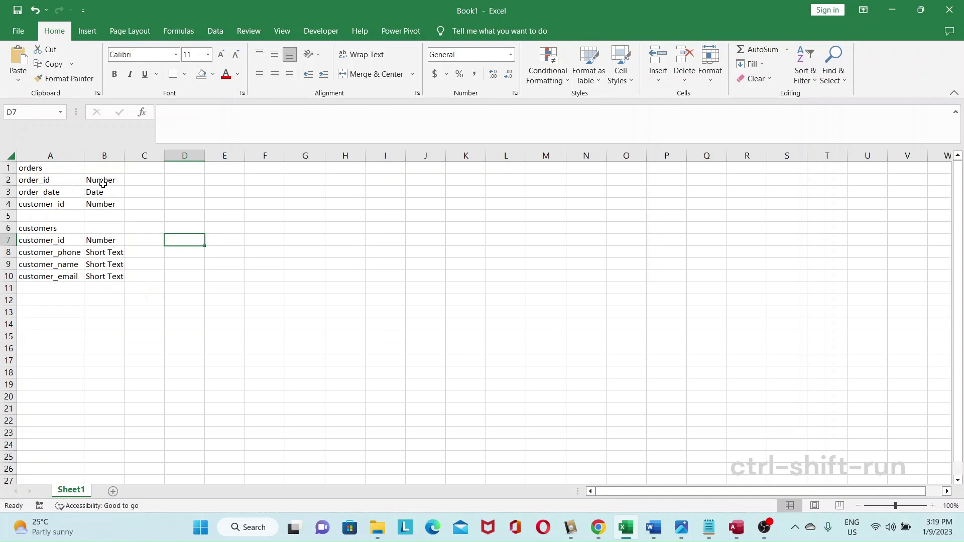
pyautogui.moveTo(36, 235)
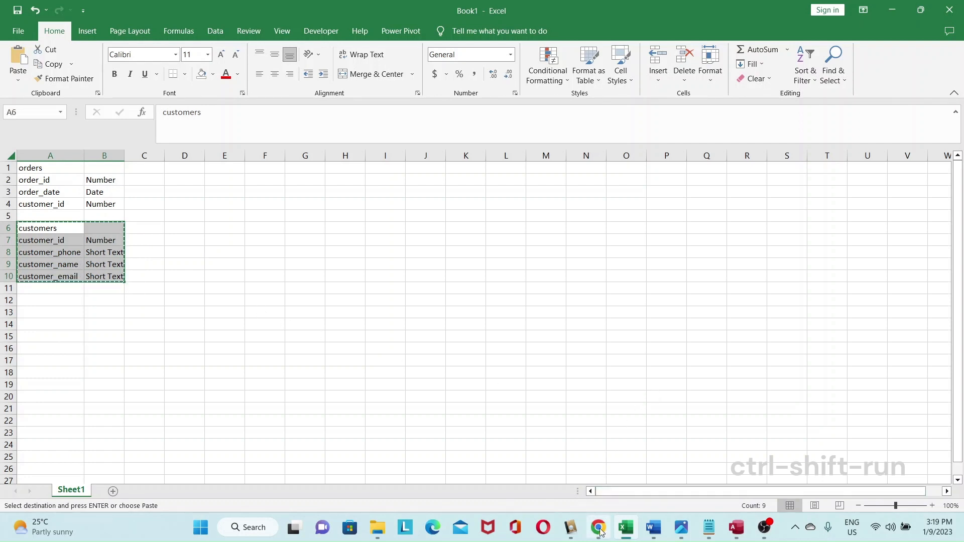
# Step: Write a ChatGPT prompt asking for an MS Access SQL customers table with customer_id marked '(primary key)'
pyautogui.click(596, 528)
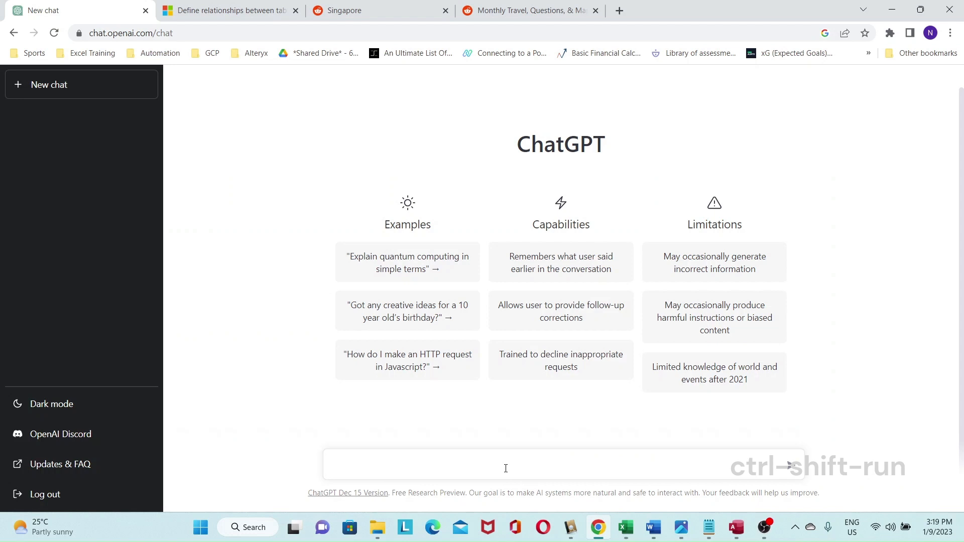
pyautogui.write('please creater')
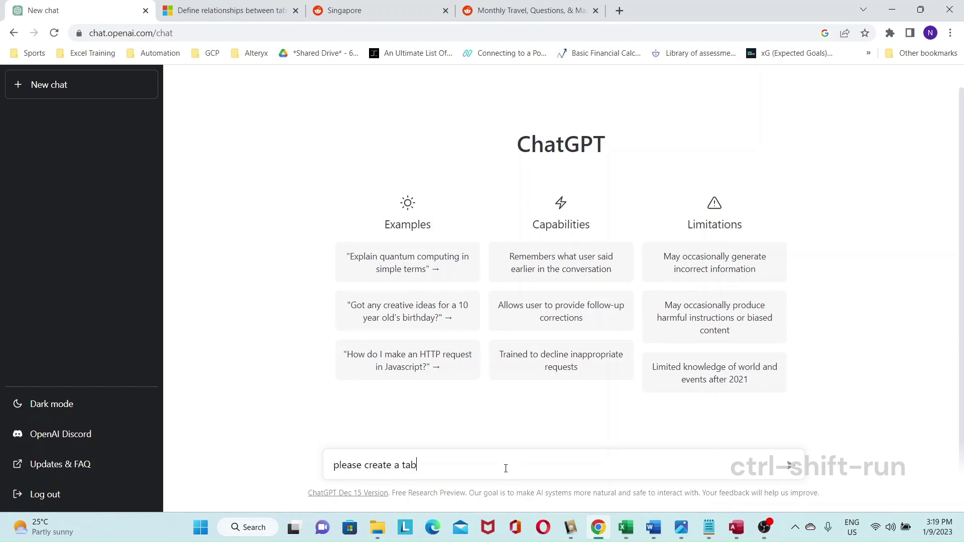
pyautogui.write('le for me in')
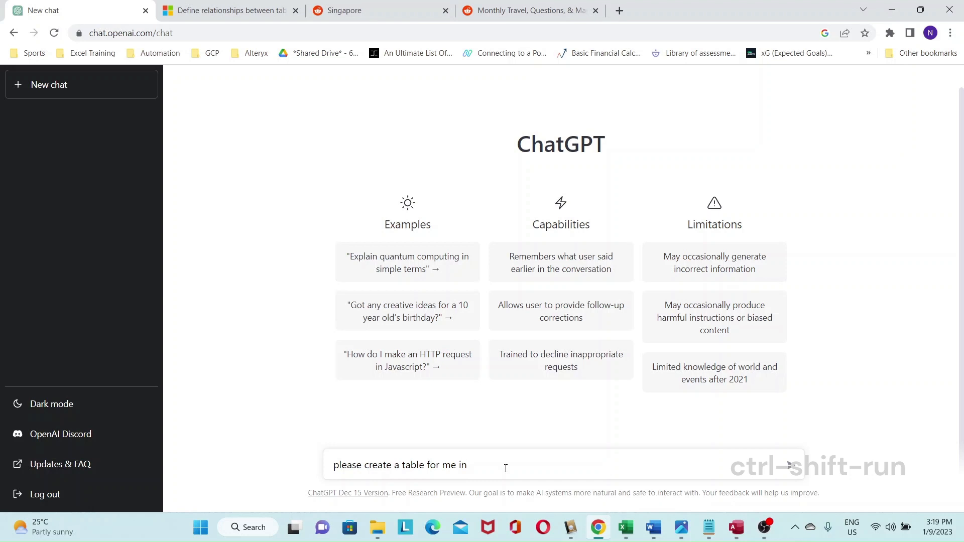
pyautogui.write('MS Access')
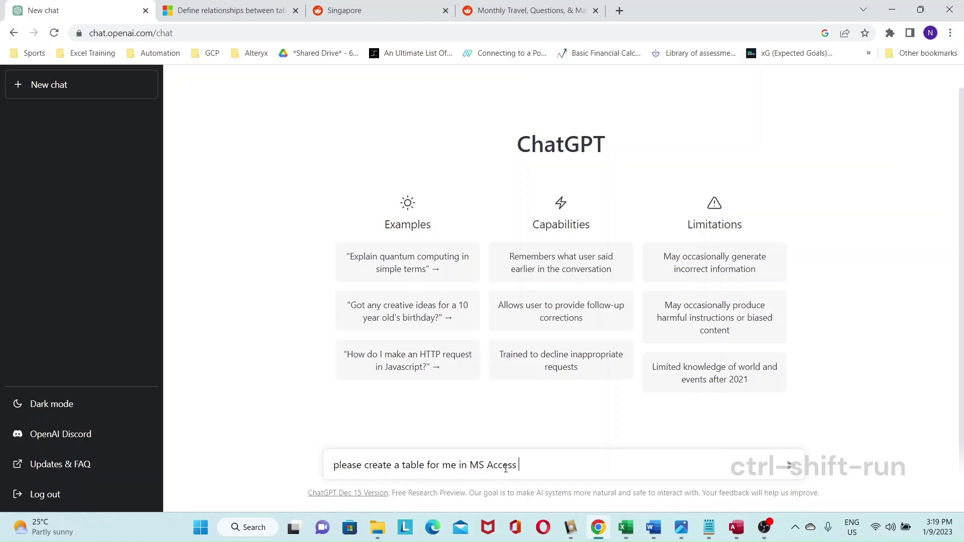
pyautogui.write('as follows:')
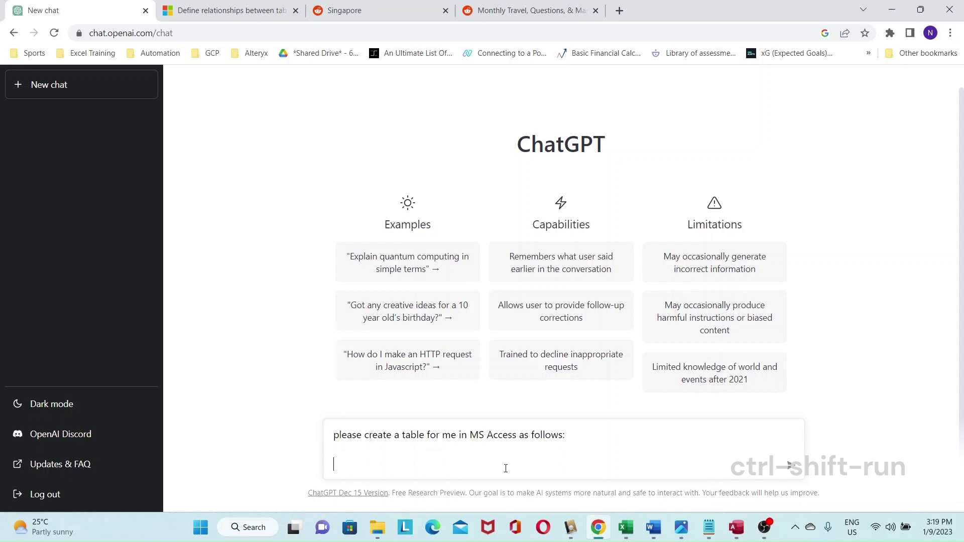
pyautogui.write('customers')
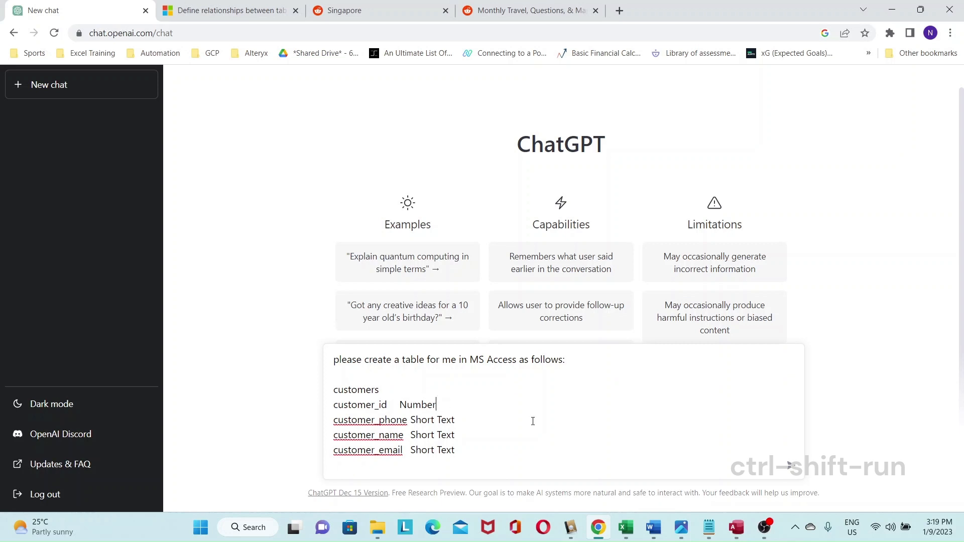
pyautogui.write('(')
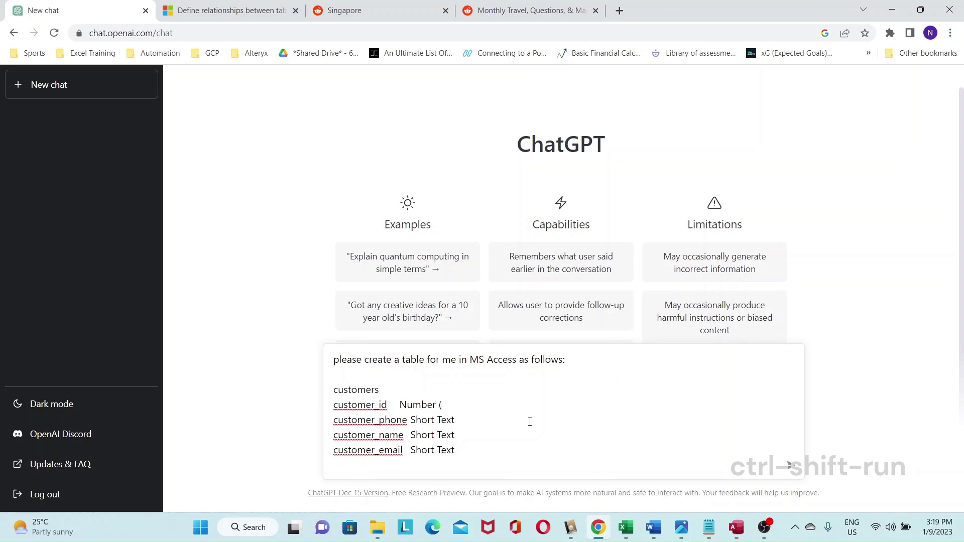
pyautogui.write('p')
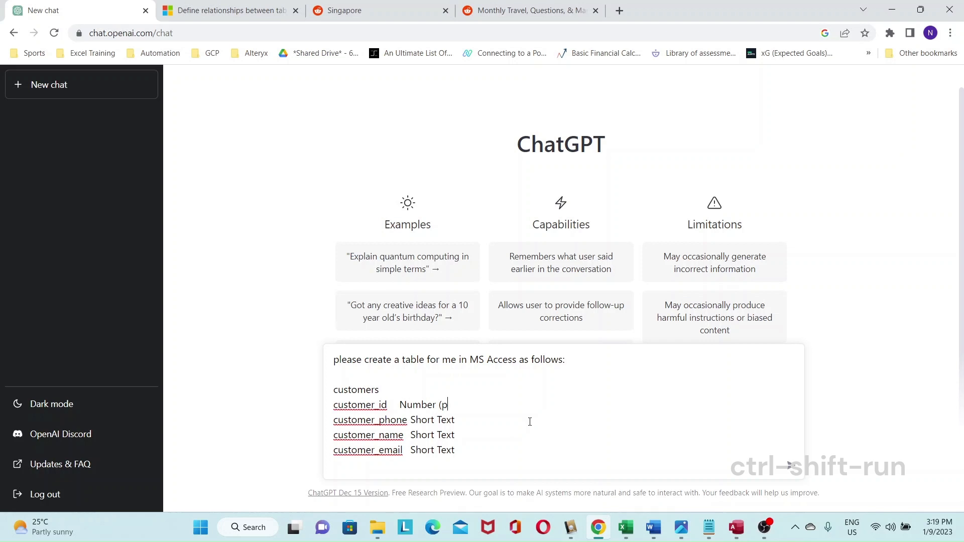
pyautogui.write('irmary k')
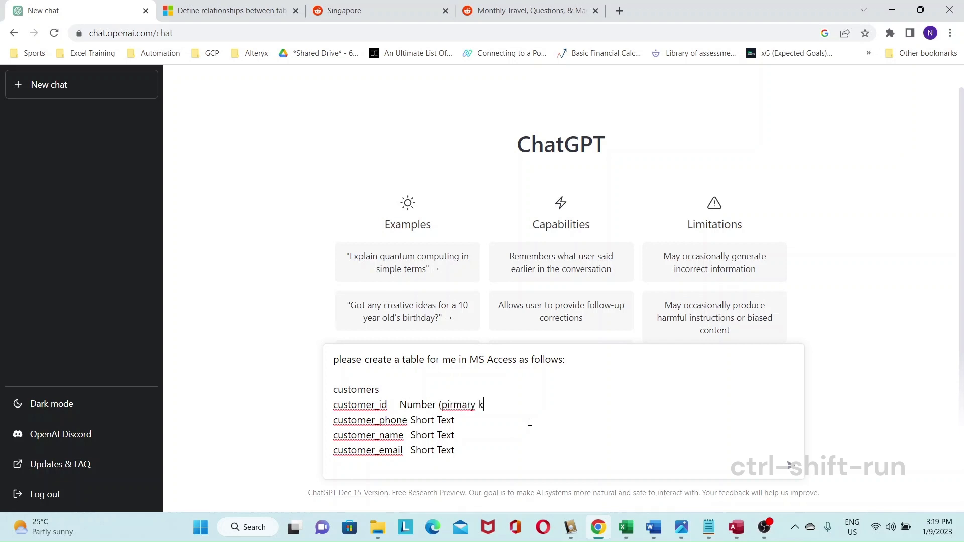
pyautogui.write('ey)')
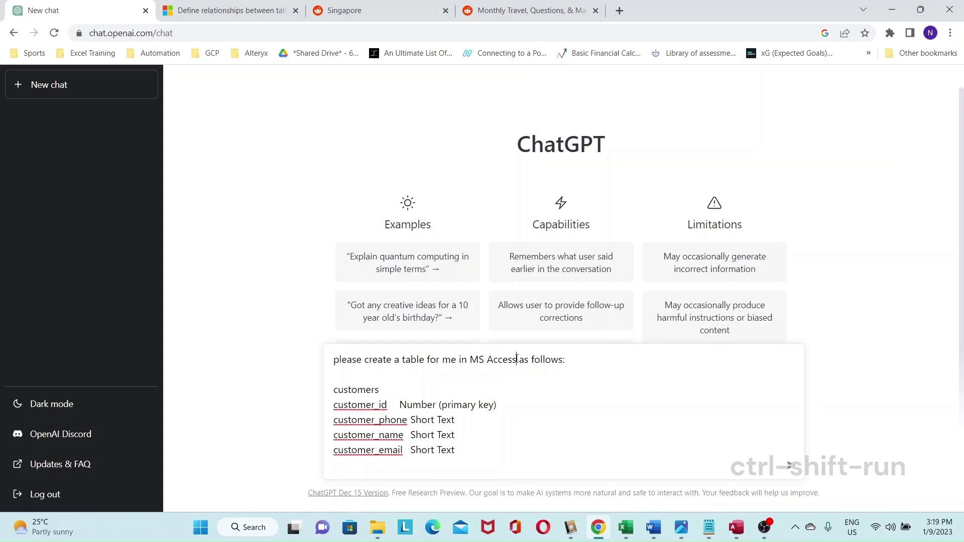
pyautogui.write('SQL')
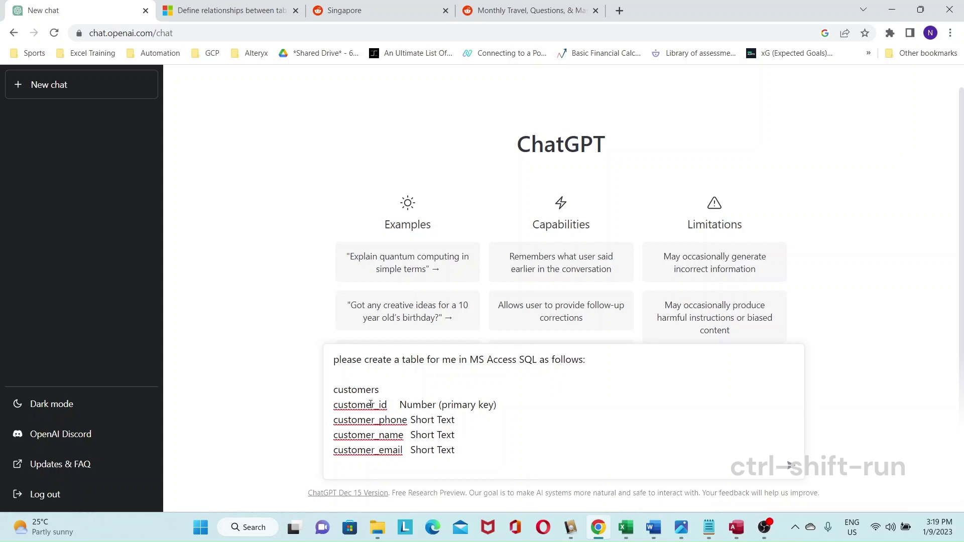
pyautogui.moveTo(609, 457)
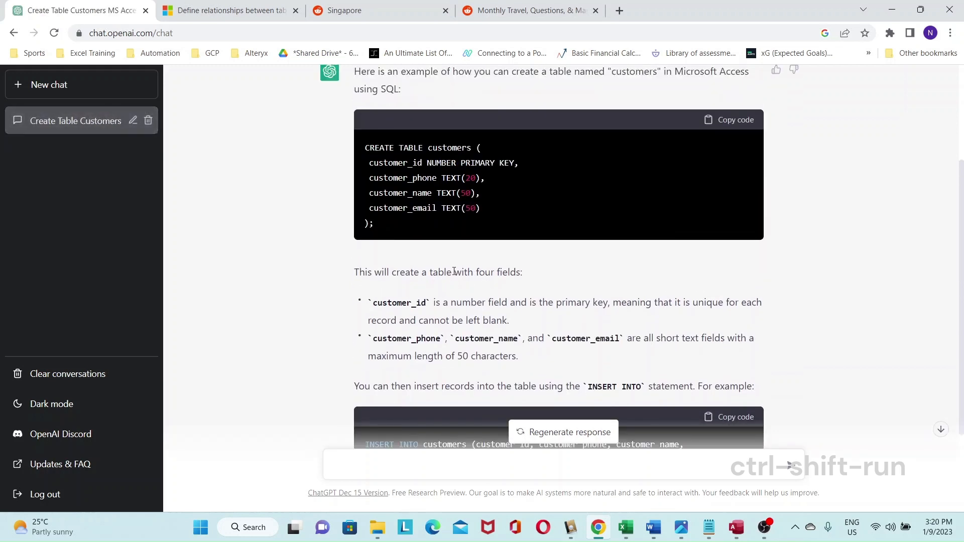
# Step: Scroll through ChatGPT's CREATE TABLE customers reply and its INSERT INTO example
pyautogui.scroll(-3)
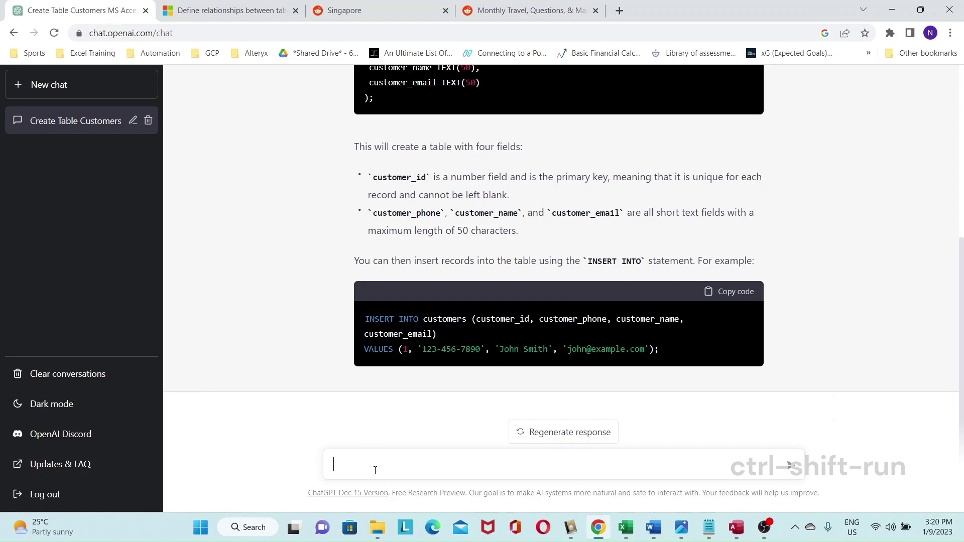
# Step: Ask ChatGPT for an orders table with order_id '(primary key)', order_date and customer_id
pyautogui.write('please create')
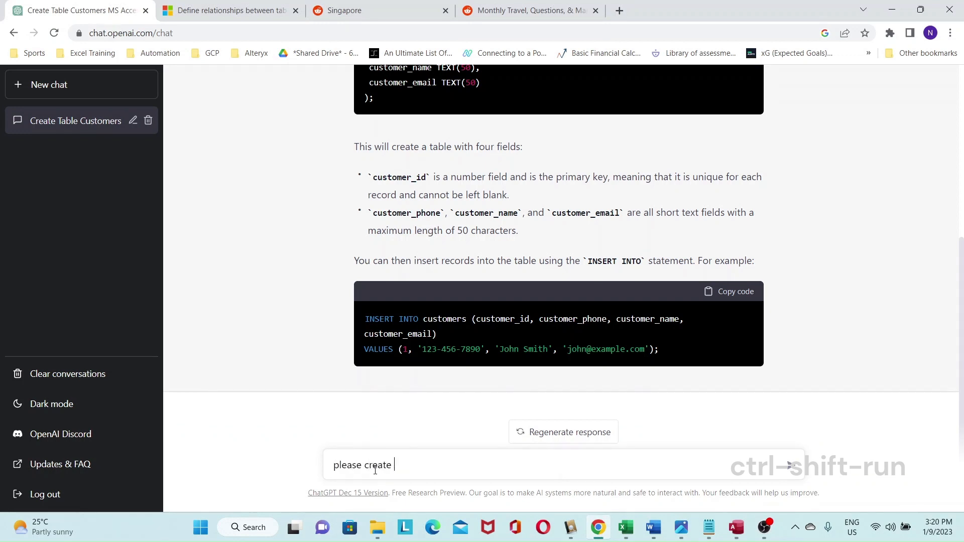
pyautogui.write('a')
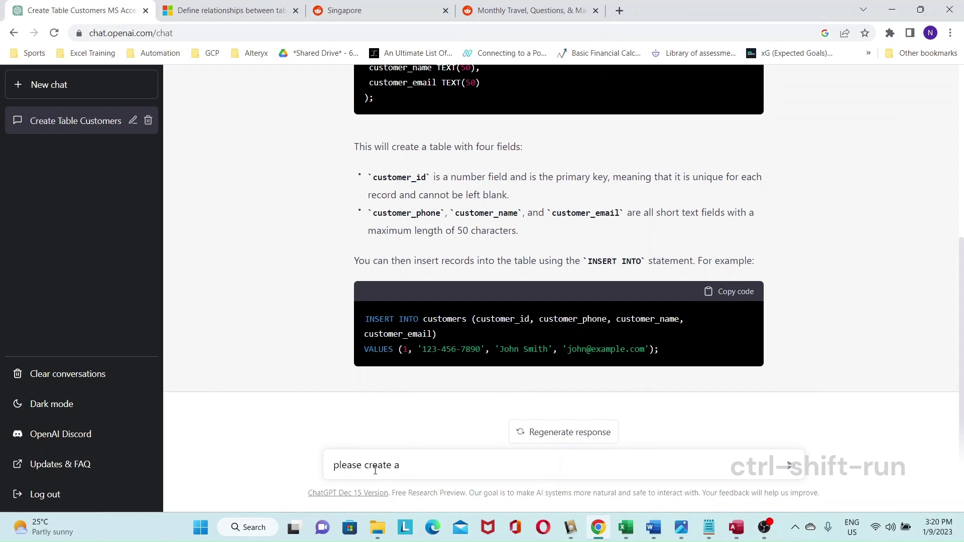
pyautogui.write('table for ord')
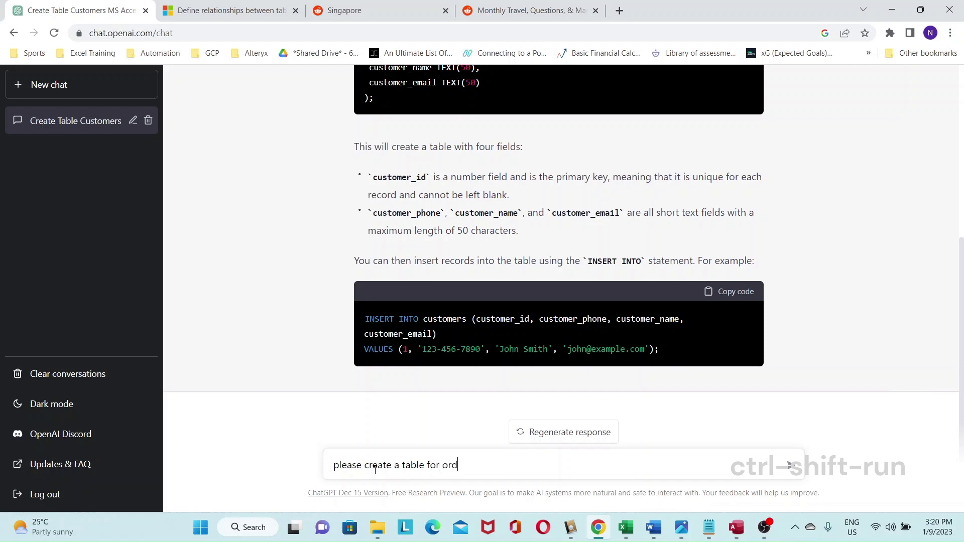
pyautogui.write('ers as follow')
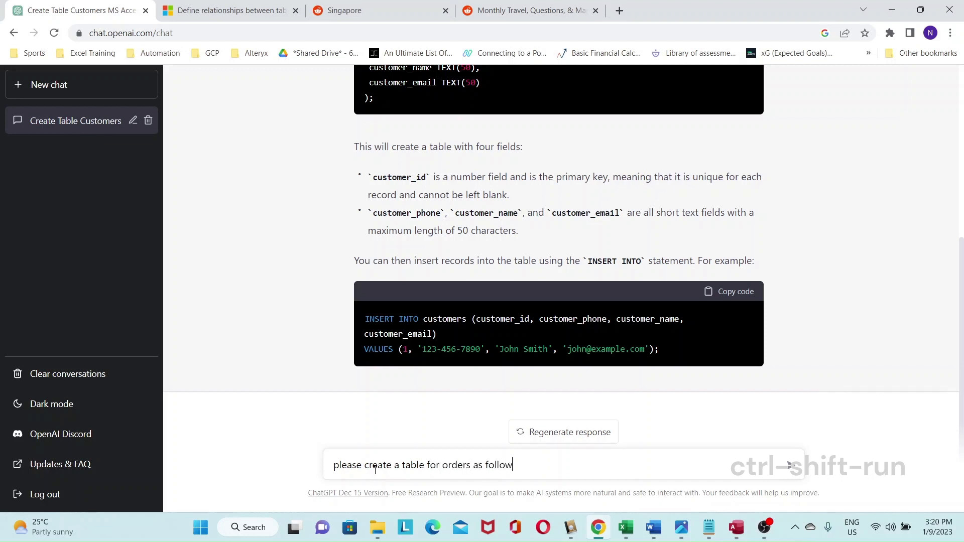
pyautogui.write('s:')
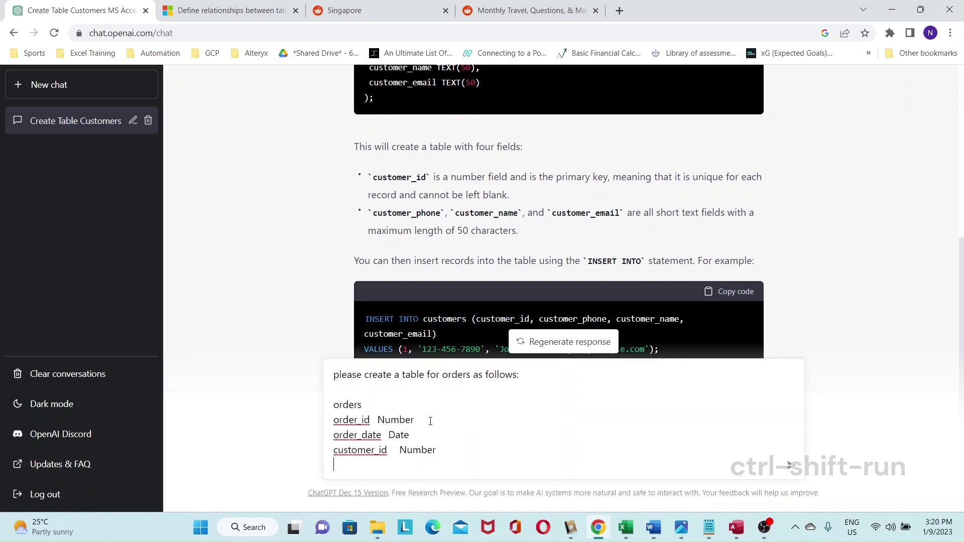
pyautogui.write('(primar')
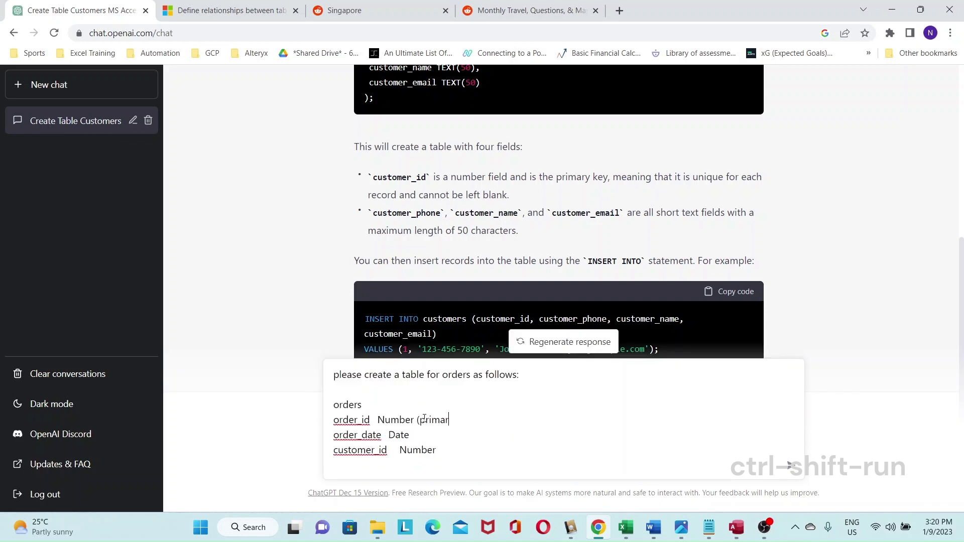
pyautogui.write('y key)')
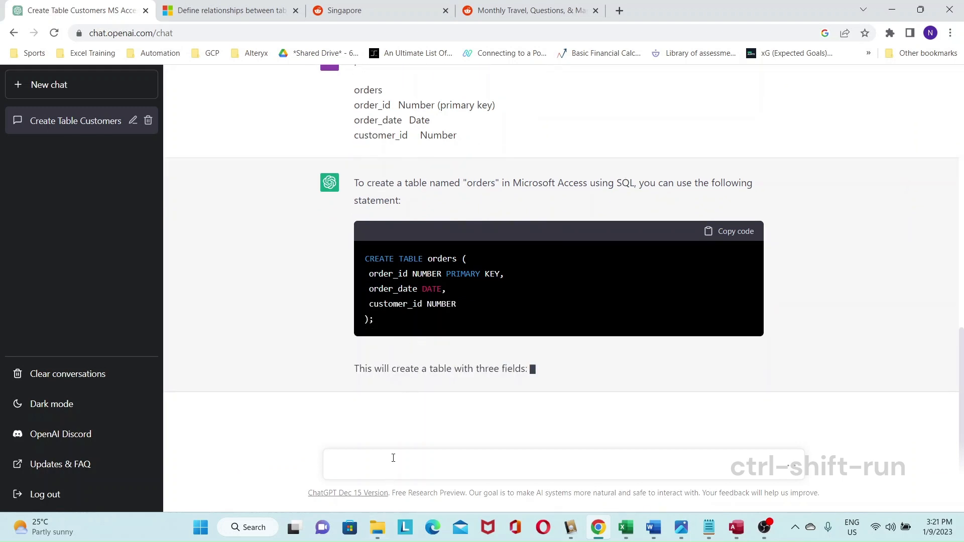
# Step: Ask ChatGPT for Access SQL linking orders(customer_id) by foreign key to customers(customer_id)
pyautogui.write('please link the two tables with a')
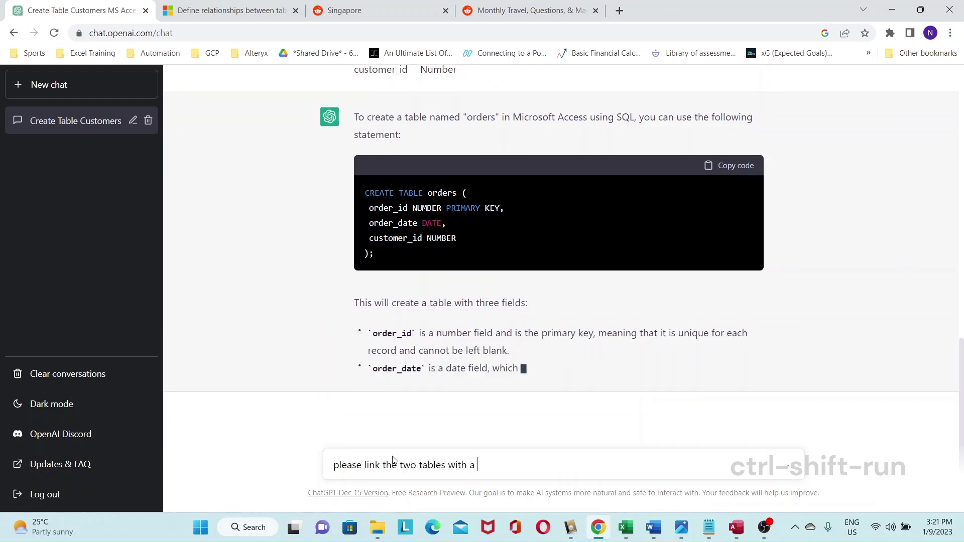
pyautogui.write('foreign key constraint in the')
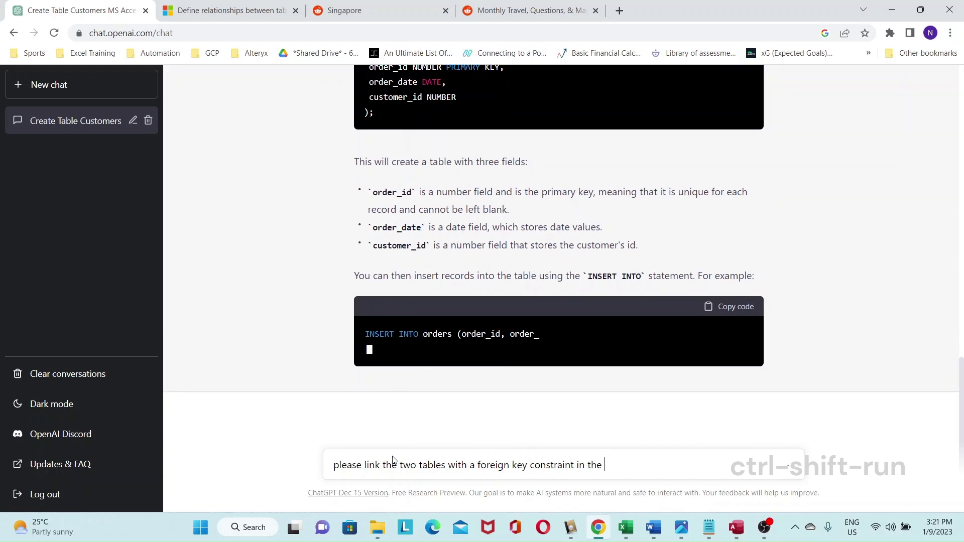
pyautogui.write('orders table')
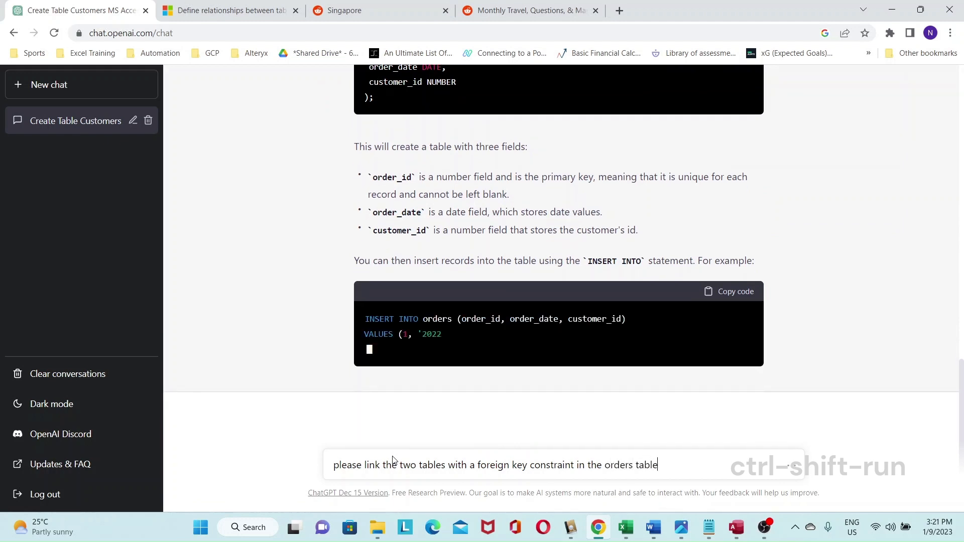
pyautogui.write('with orders (customer_id')
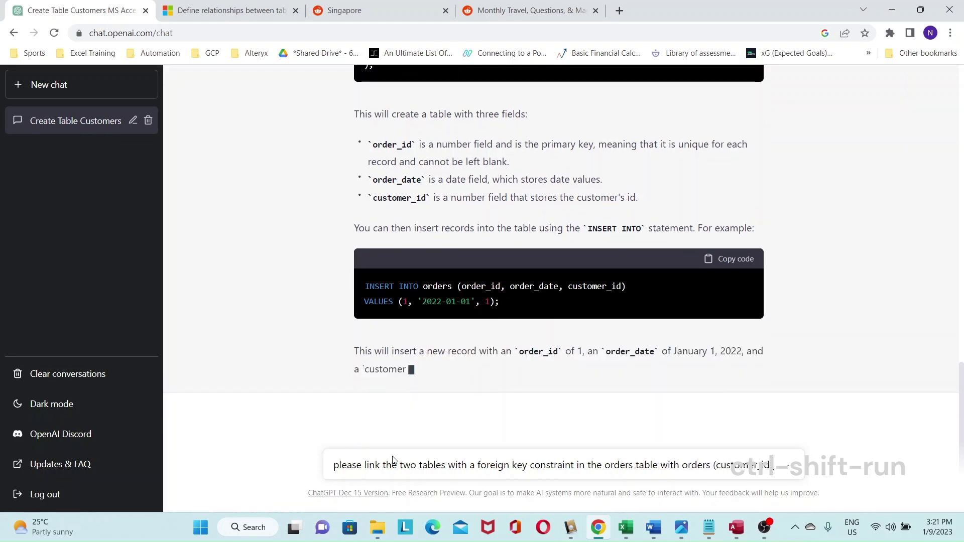
pyautogui.write('referencing cusom')
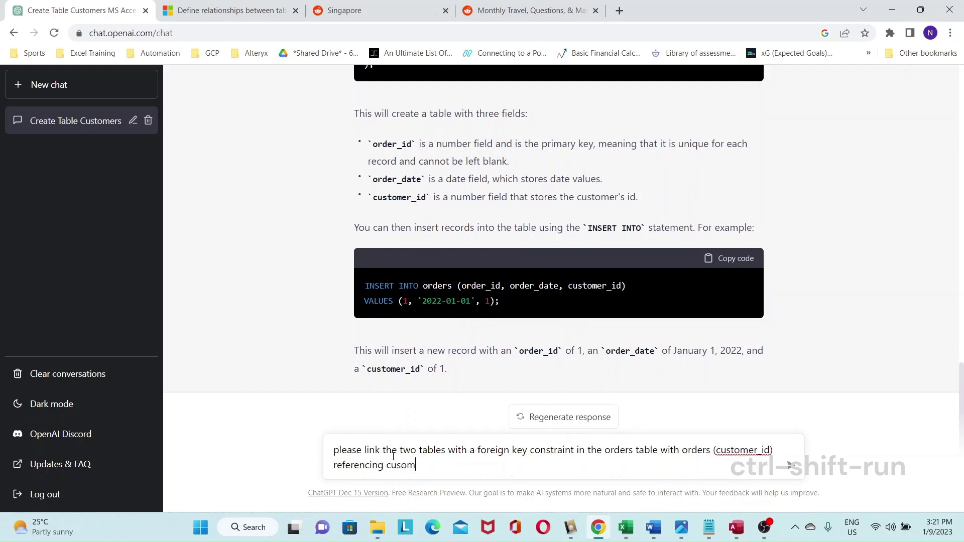
pyautogui.write('ter')
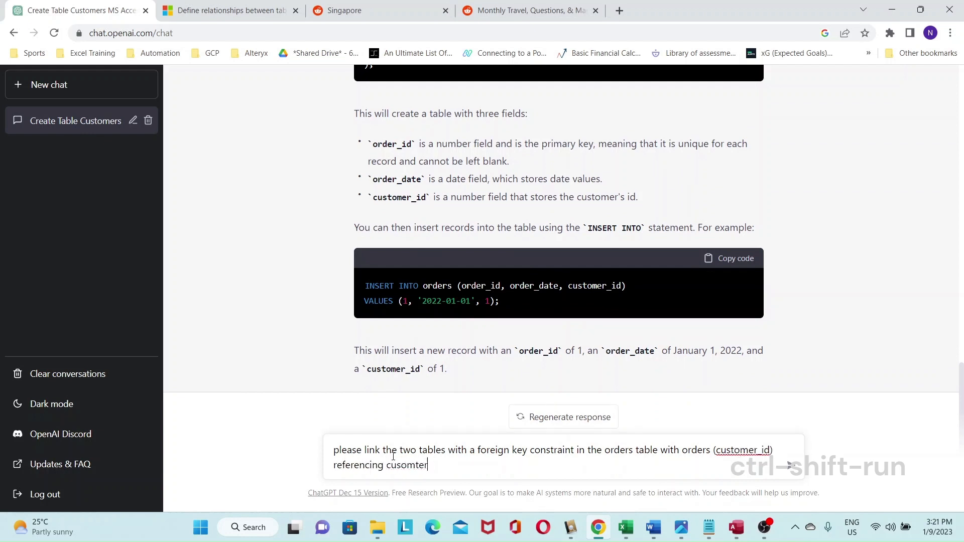
pyautogui.write('customer')
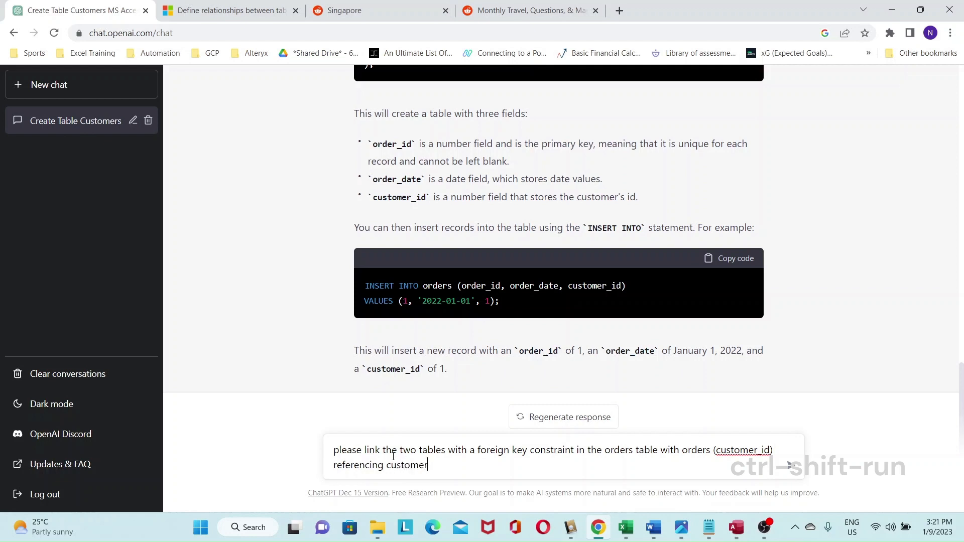
pyautogui.write('(cus')
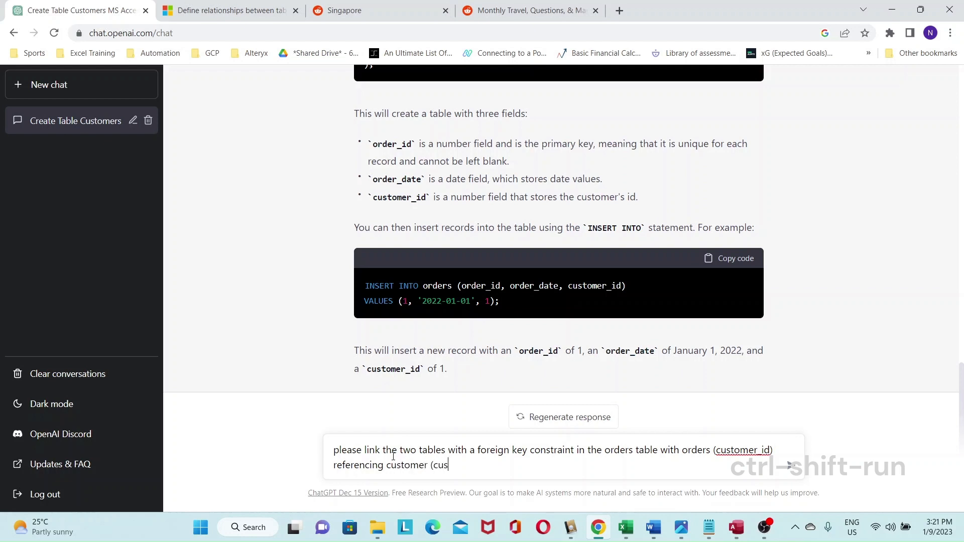
pyautogui.write('tomer_id)')
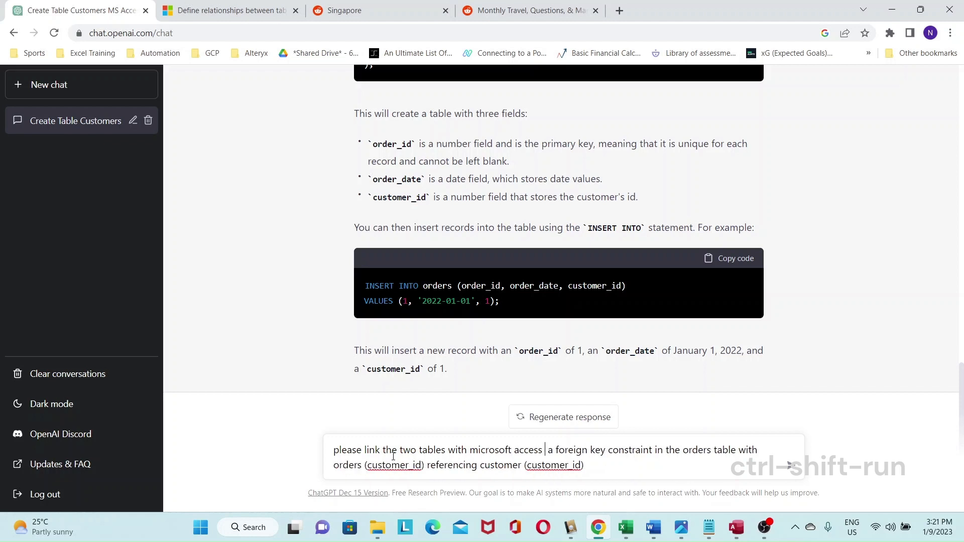
pyautogui.write('sql')
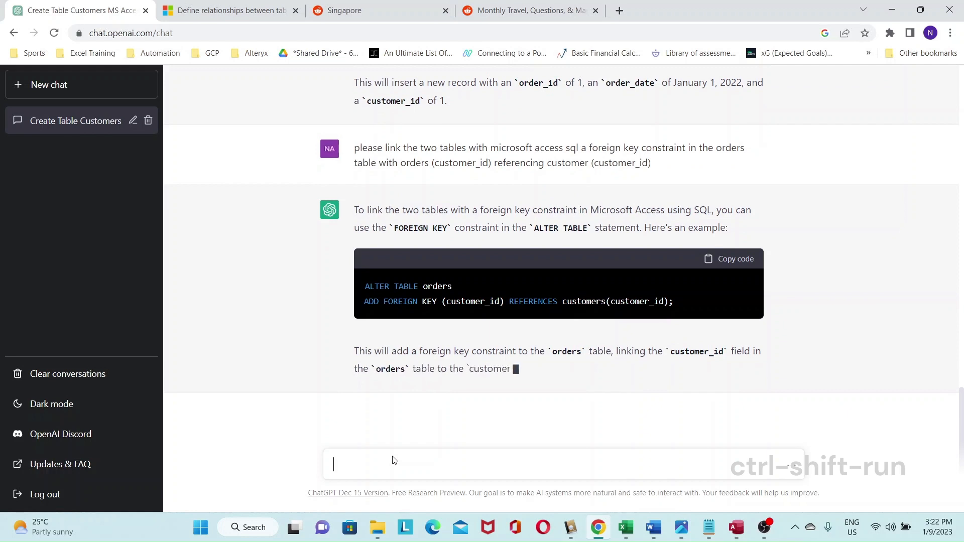
# Step: Start a follow-up about adding the constraint and read the ON DELETE/ON UPDATE explanation
pyautogui.write('please add constraint')
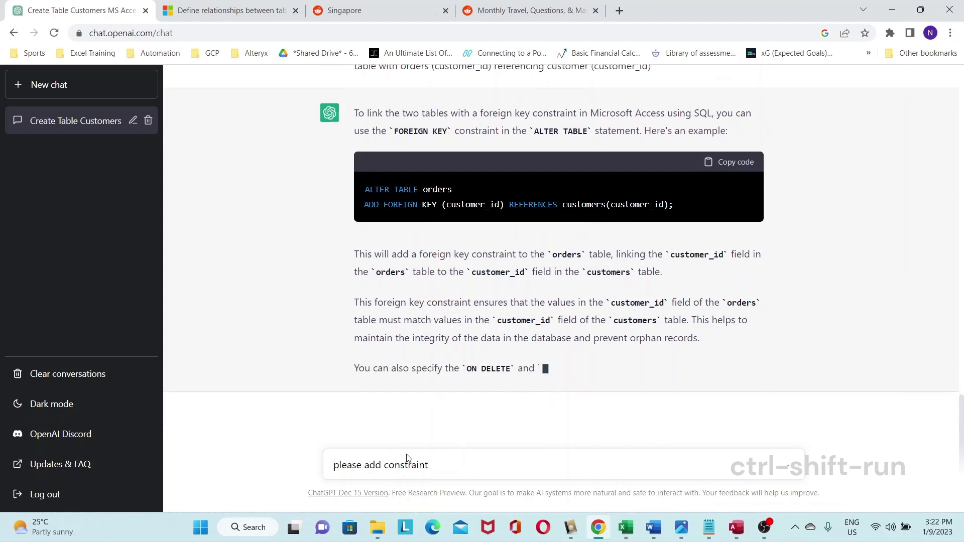
pyautogui.scroll(-3)
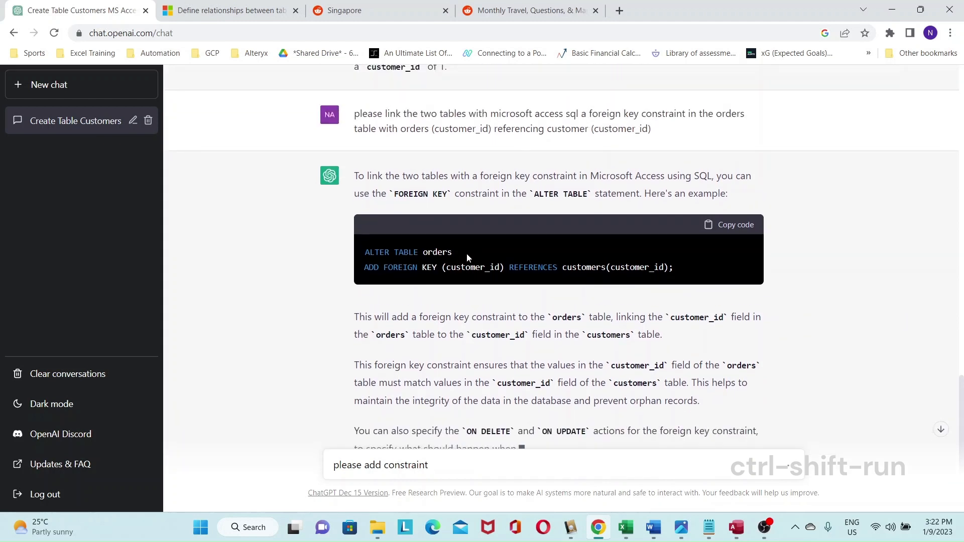
pyautogui.moveTo(428, 292)
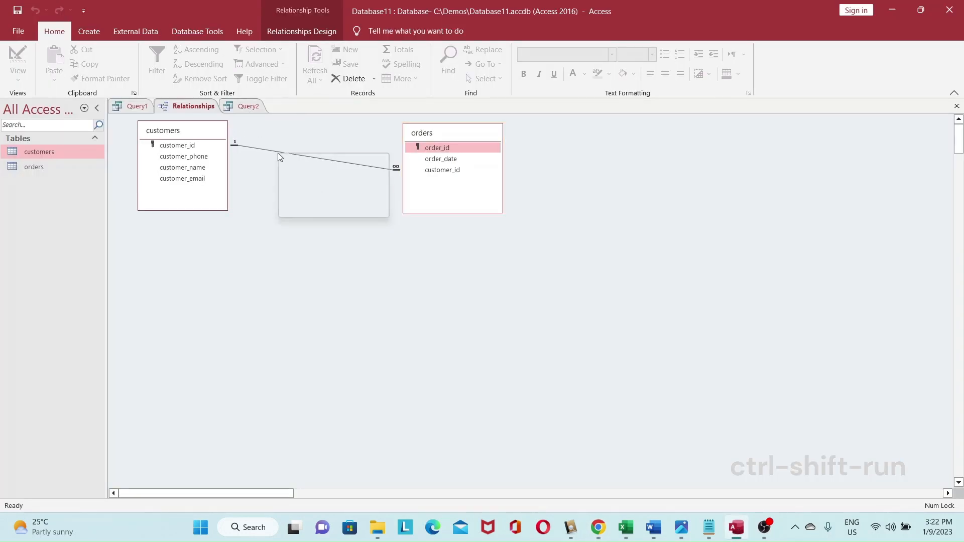
# Step: Clear both tables from the relationships diagram and delete the customers table
pyautogui.rightClick(277, 157)
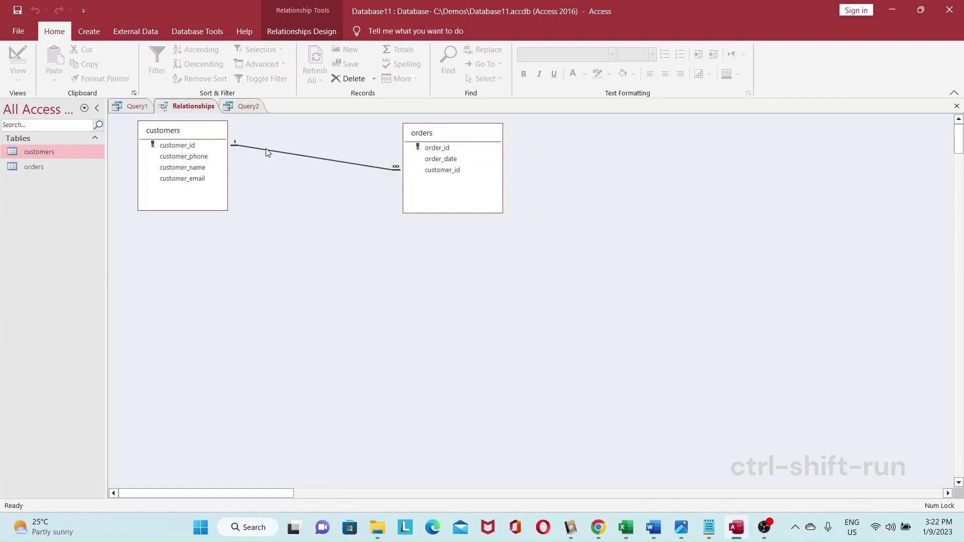
pyautogui.click(437, 147)
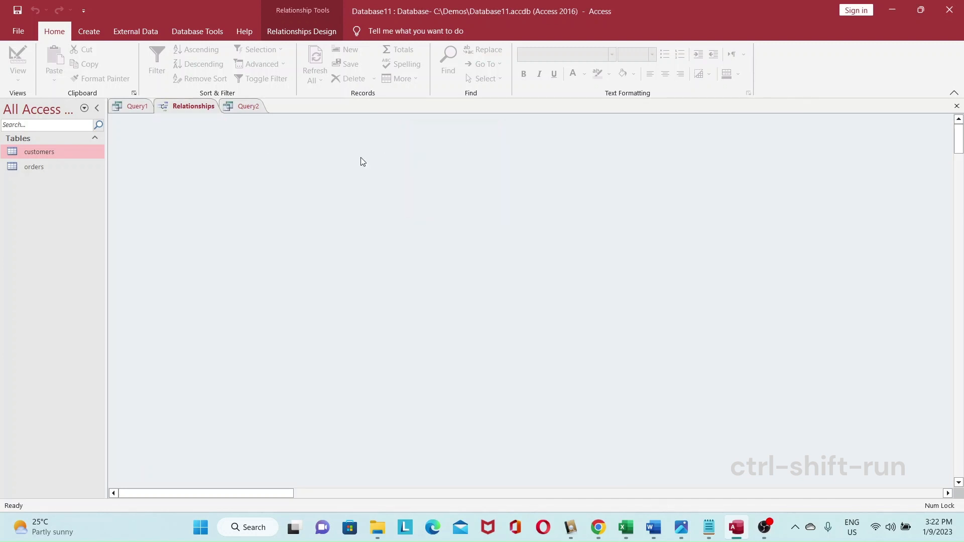
pyautogui.click(39, 151)
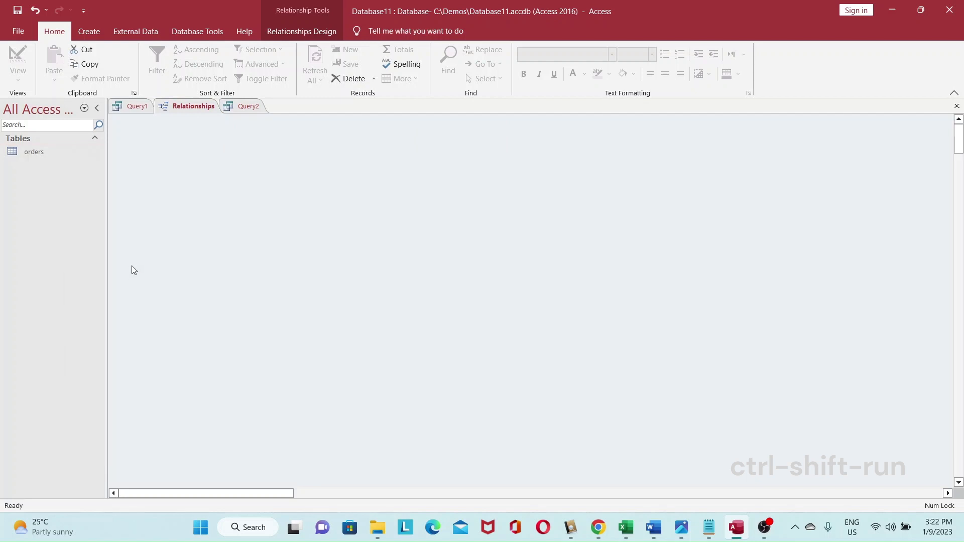
# Step: Close the relationships layout, answer the save prompt, and switch to the empty Query2
pyautogui.rightClick(33, 152)
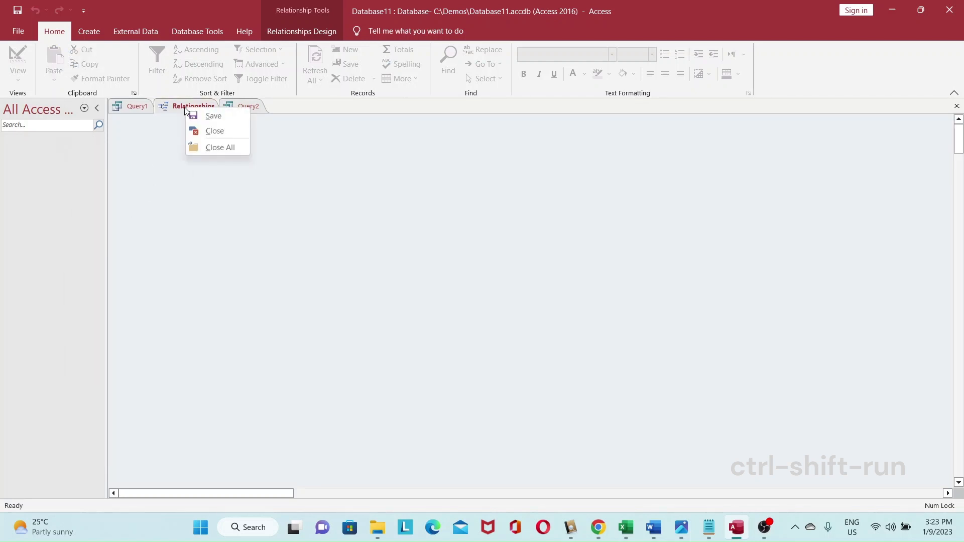
pyautogui.click(215, 130)
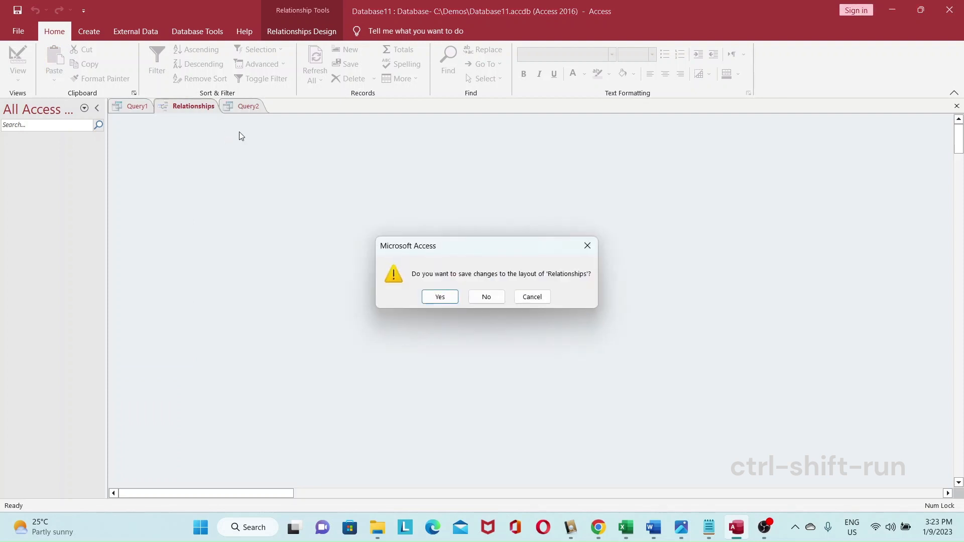
pyautogui.click(485, 298)
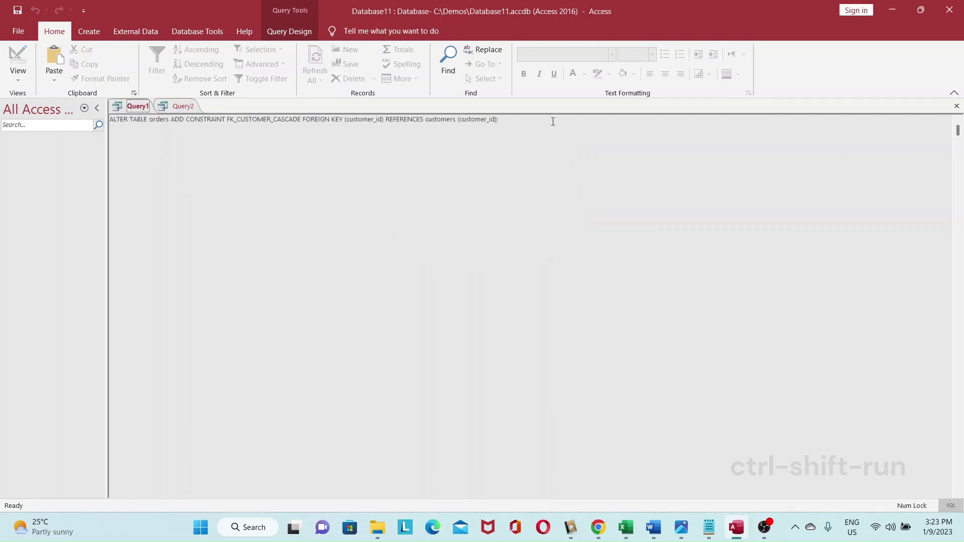
pyautogui.click(183, 105)
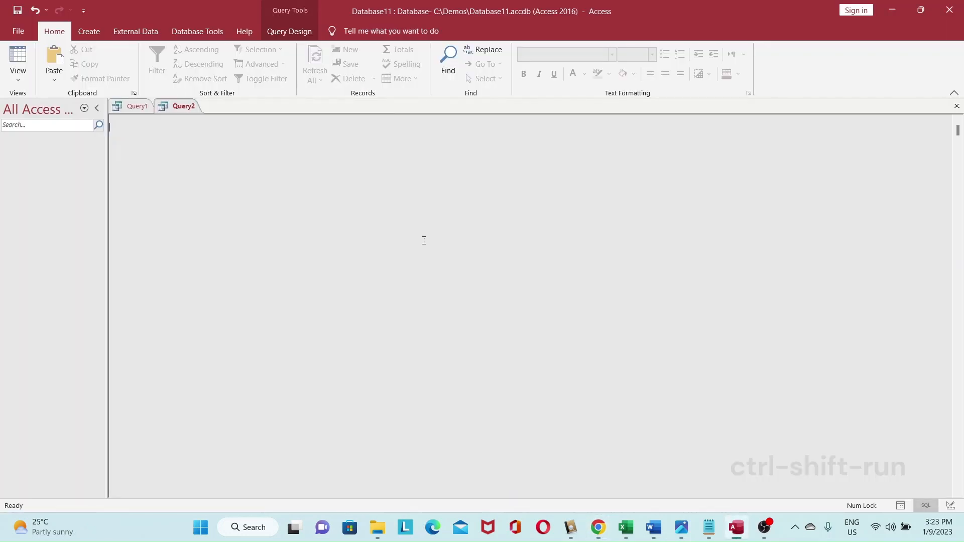
# Step: Enter the CREATE TABLE customers SQL into Query2, then return to the chat for the next statement
pyautogui.write('CREATE TABLE customers (')
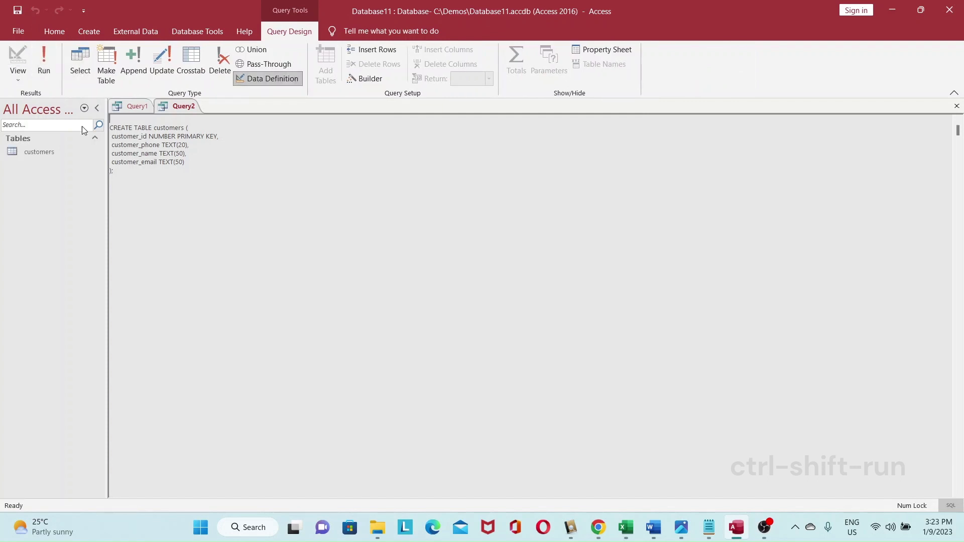
pyautogui.moveTo(187, 46)
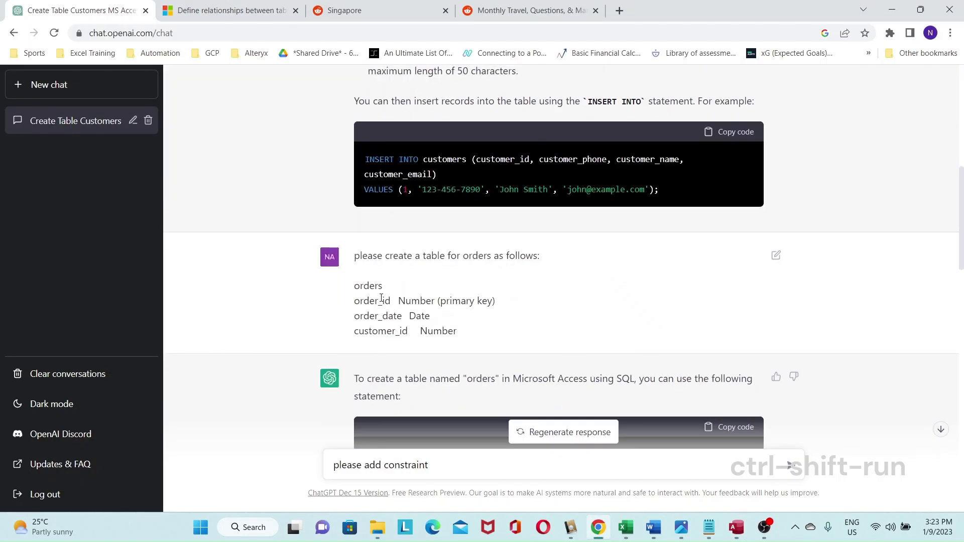
pyautogui.scroll(-3)
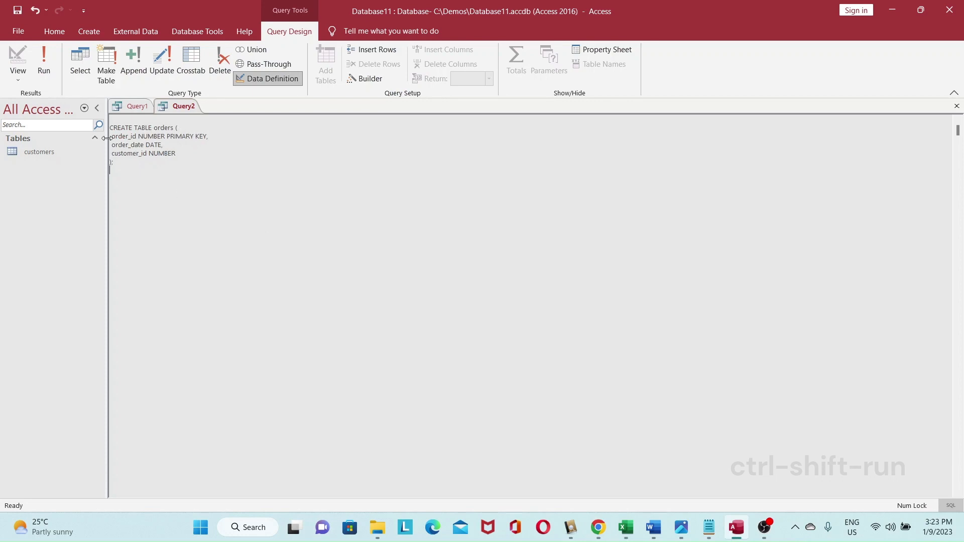
pyautogui.click(43, 58)
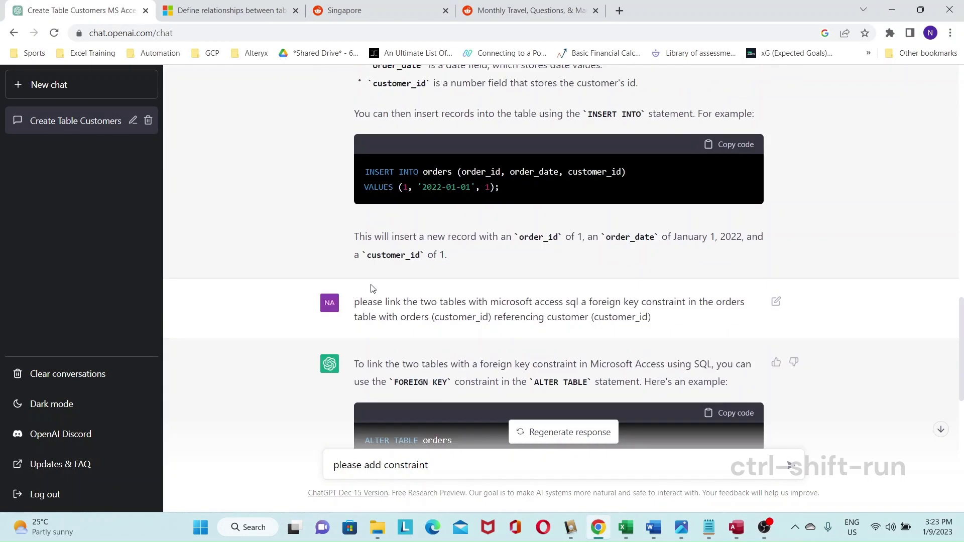
# Step: Copy the ALTER TABLE orders ADD FOREIGN KEY statement from ChatGPT and return to Access
pyautogui.click(728, 143)
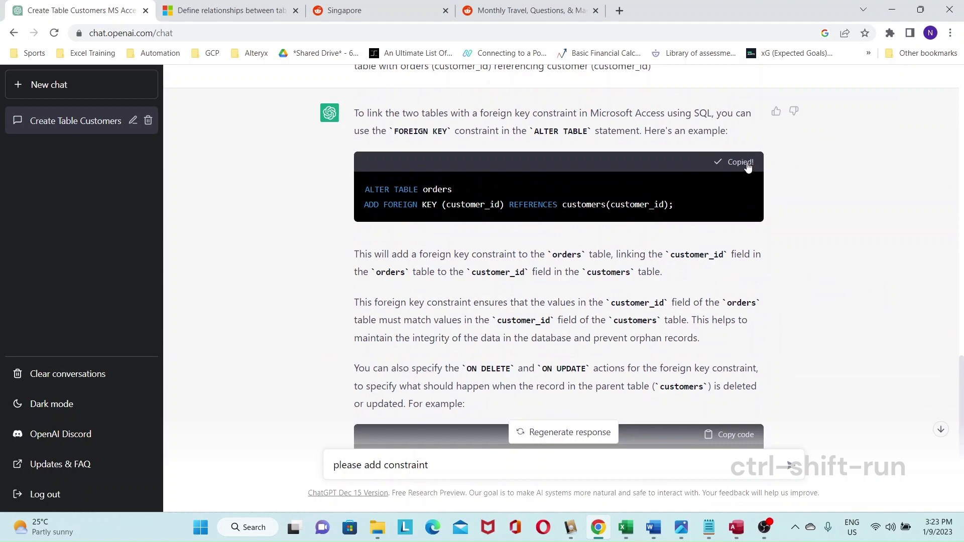
pyautogui.scroll(-3)
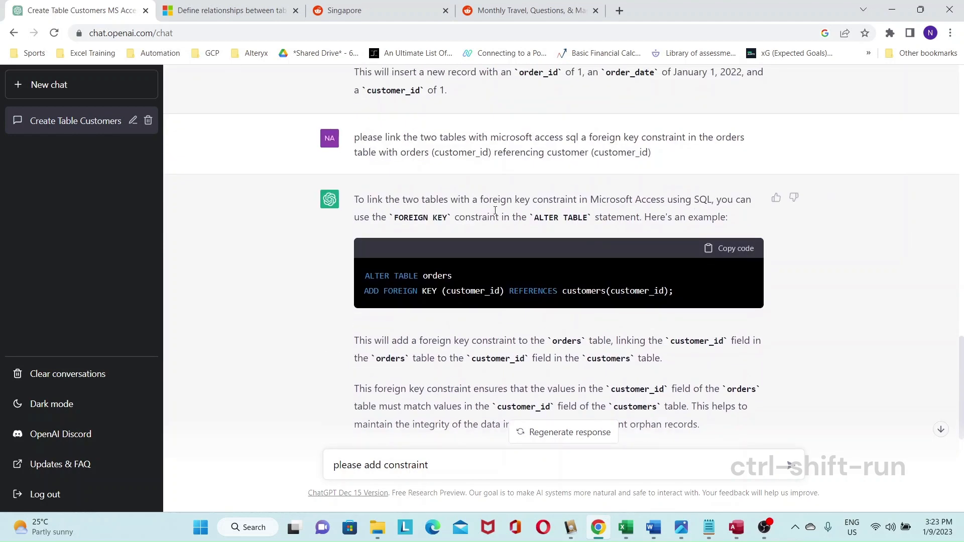
pyautogui.scroll(-3)
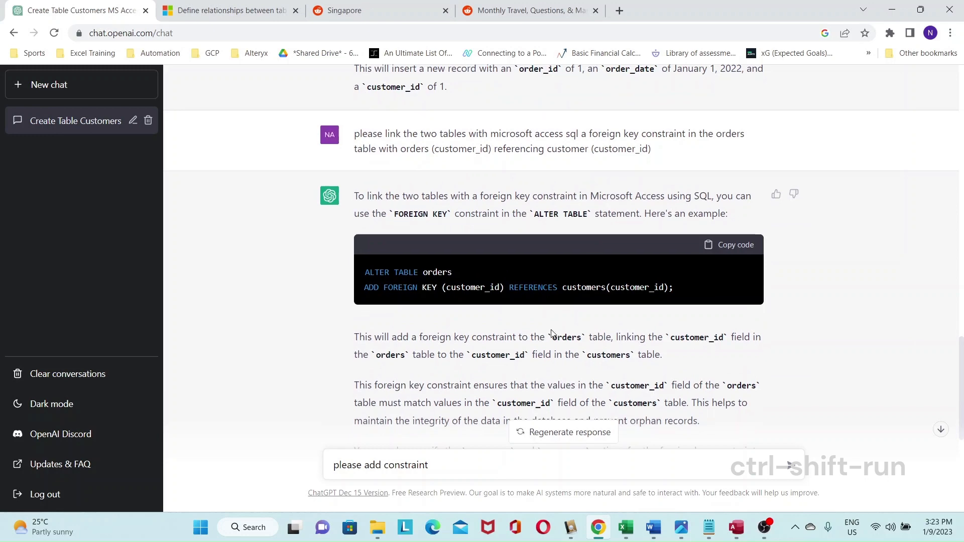
pyautogui.scroll(-3)
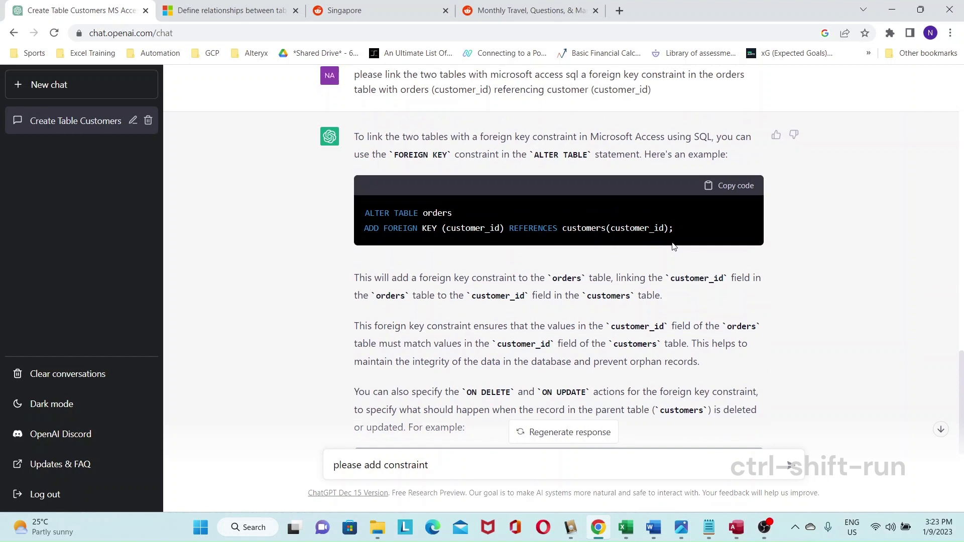
pyautogui.click(729, 184)
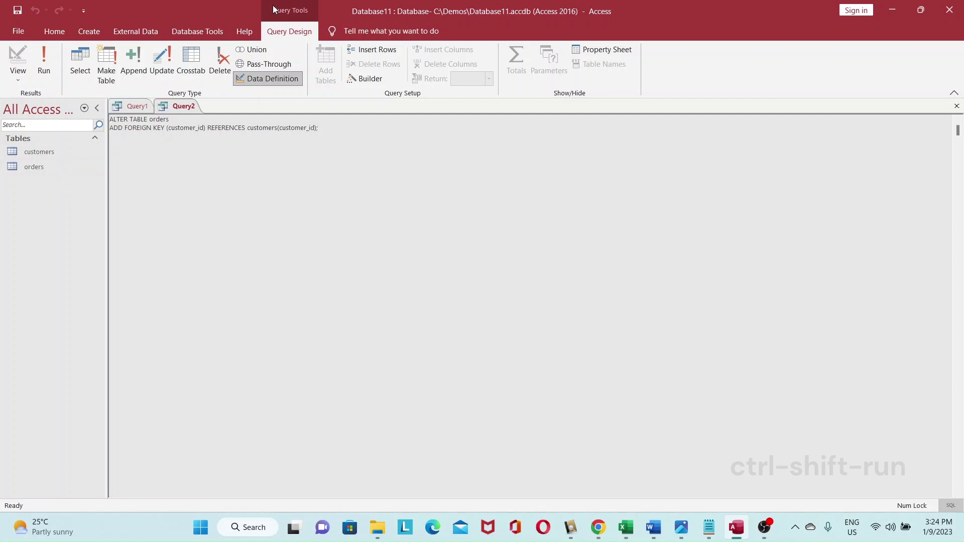
pyautogui.moveTo(220, 23)
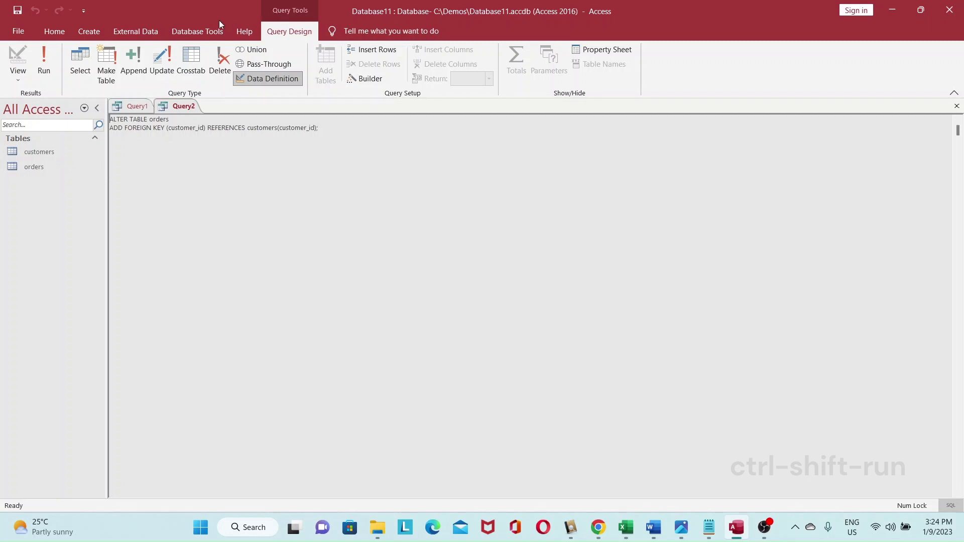
# Step: Show the Relationships diagram via Database Tools and drag the orders table further right
pyautogui.click(197, 31)
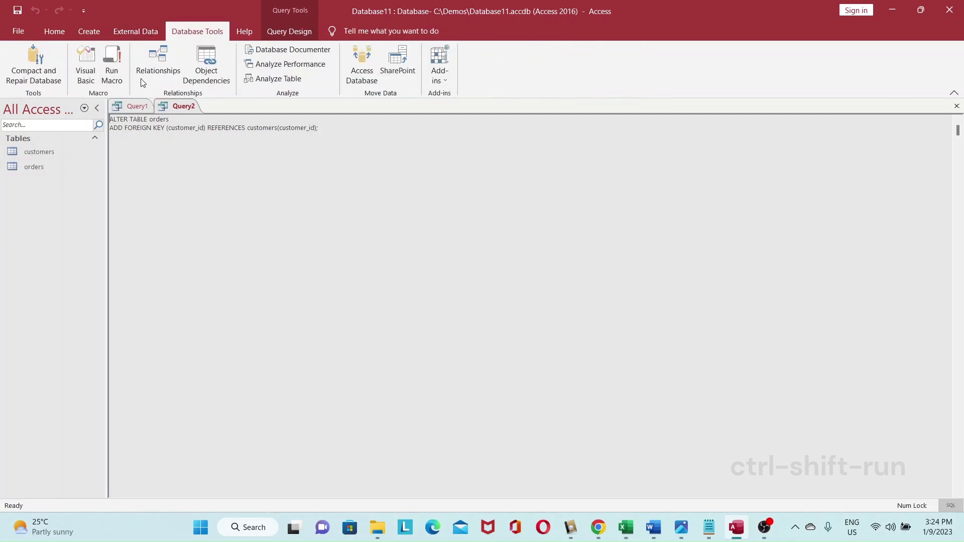
pyautogui.click(157, 64)
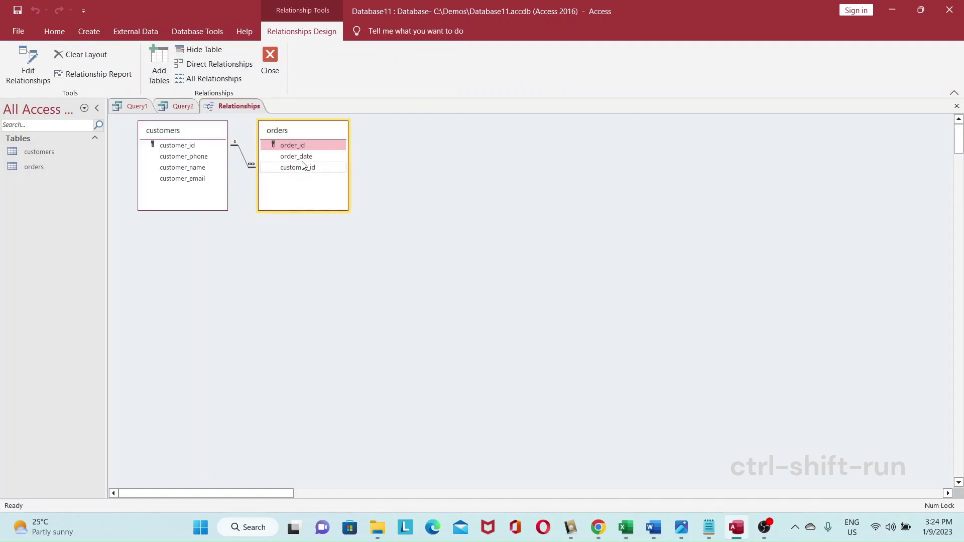
pyautogui.moveTo(302, 129); pyautogui.dragTo(431, 128)
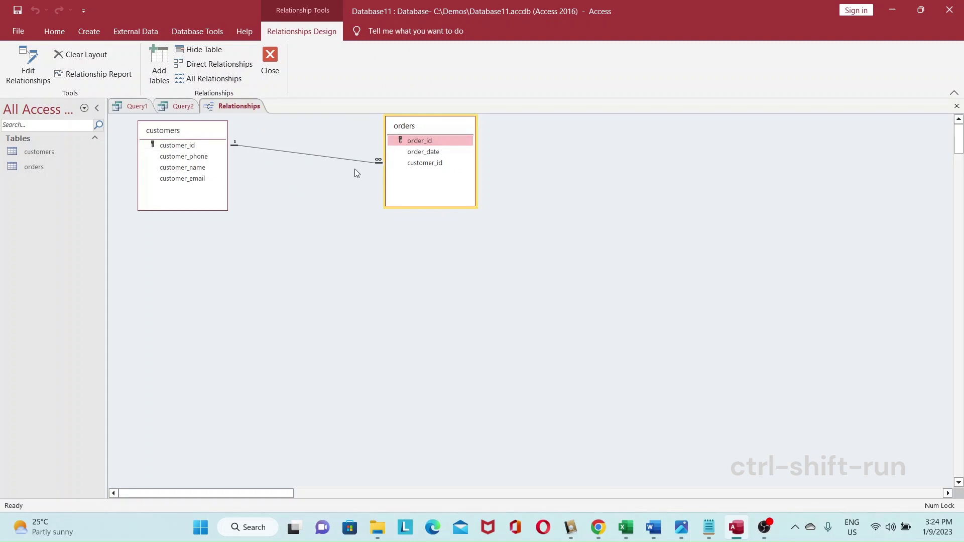
pyautogui.moveTo(278, 153)
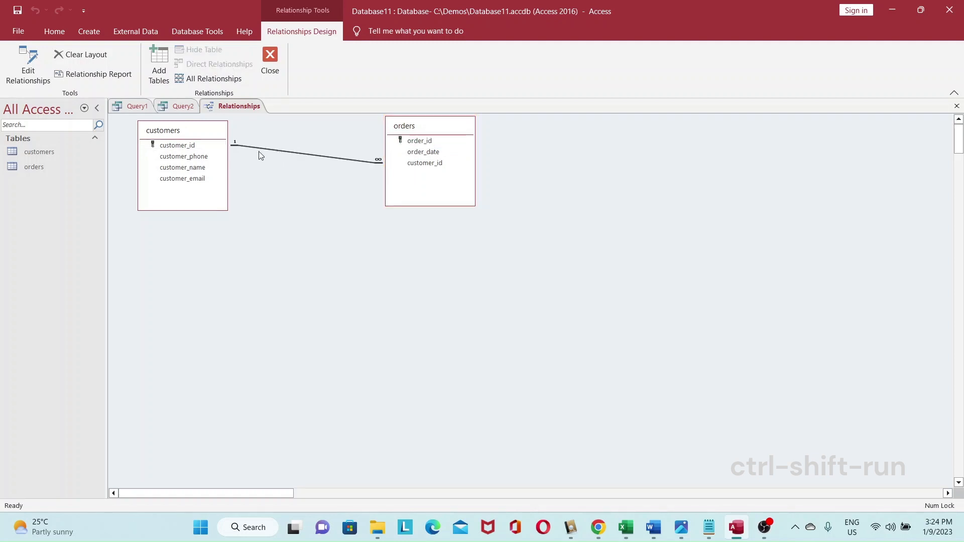
pyautogui.moveTo(352, 153)
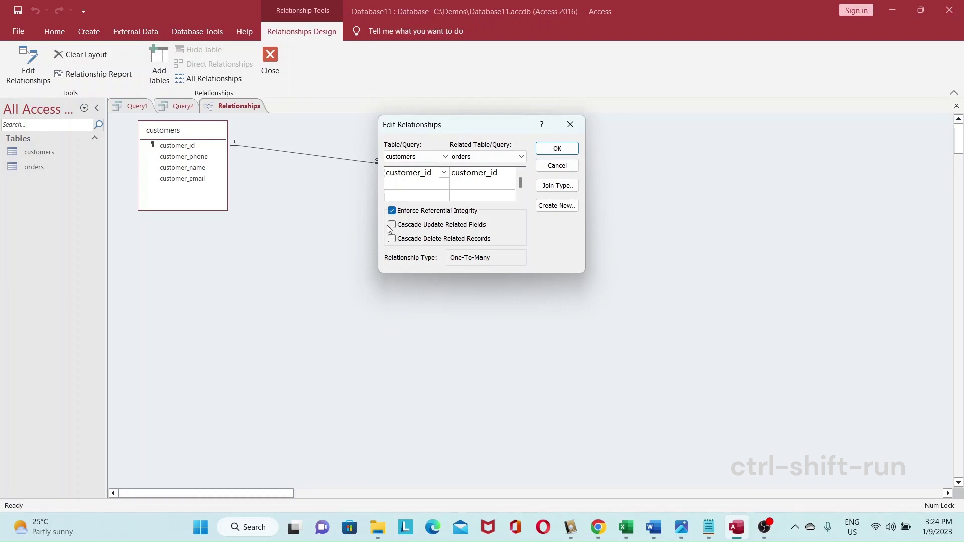
# Step: Enable Cascade Update Related Fields and Cascade Delete Related Records, then confirm
pyautogui.click(391, 224)
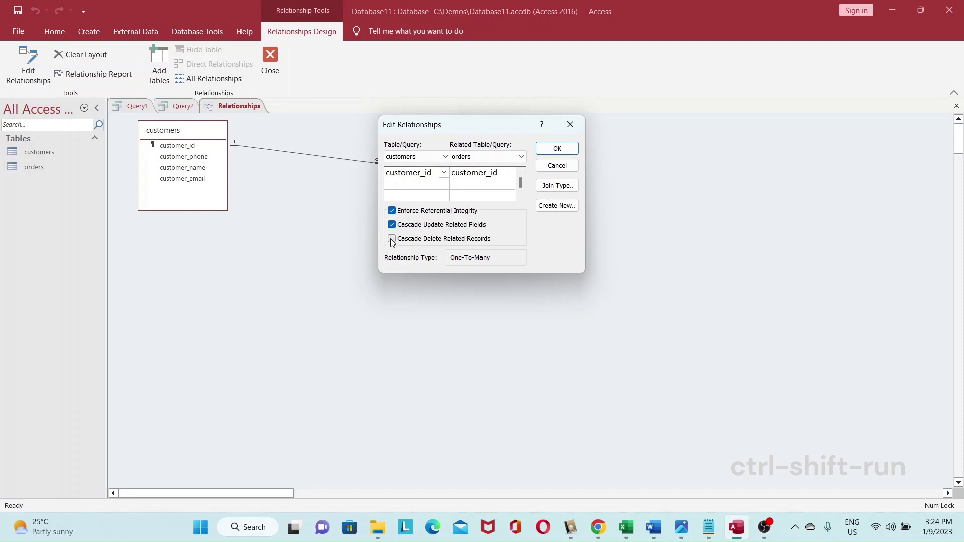
pyautogui.click(391, 239)
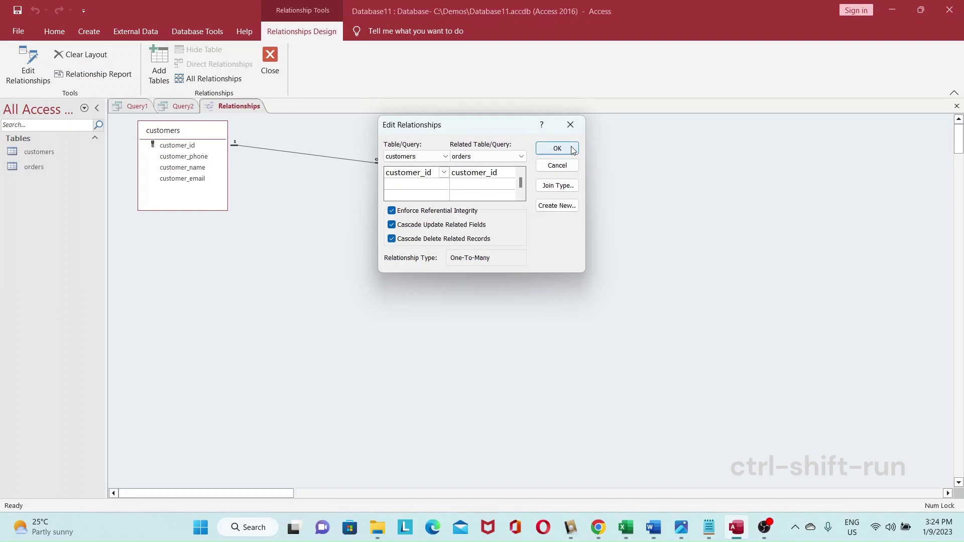
pyautogui.click(556, 149)
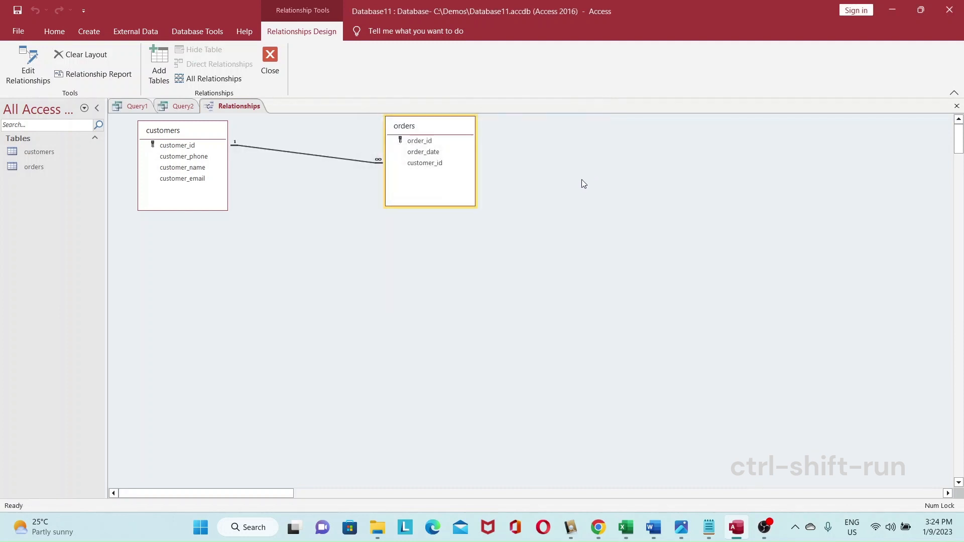
pyautogui.moveTo(581, 229)
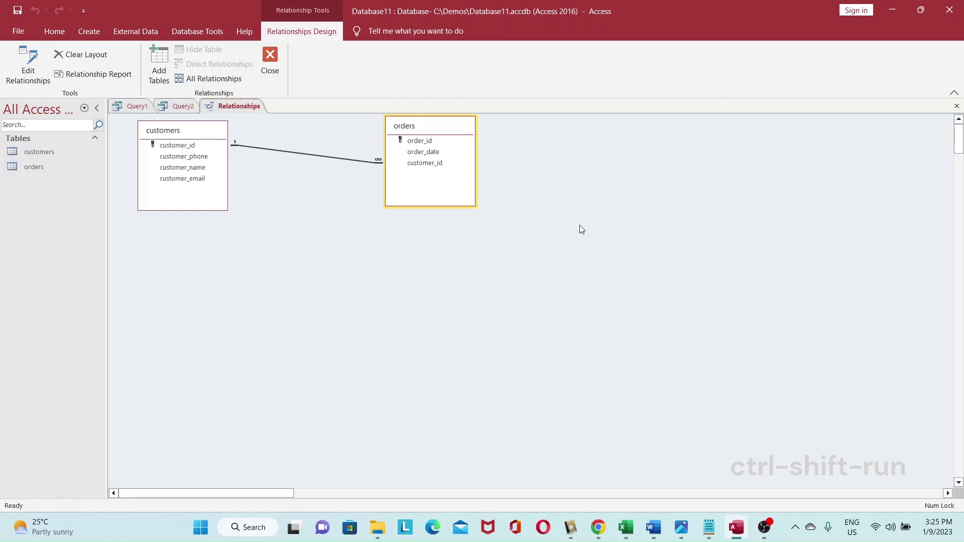
pyautogui.moveTo(577, 229)
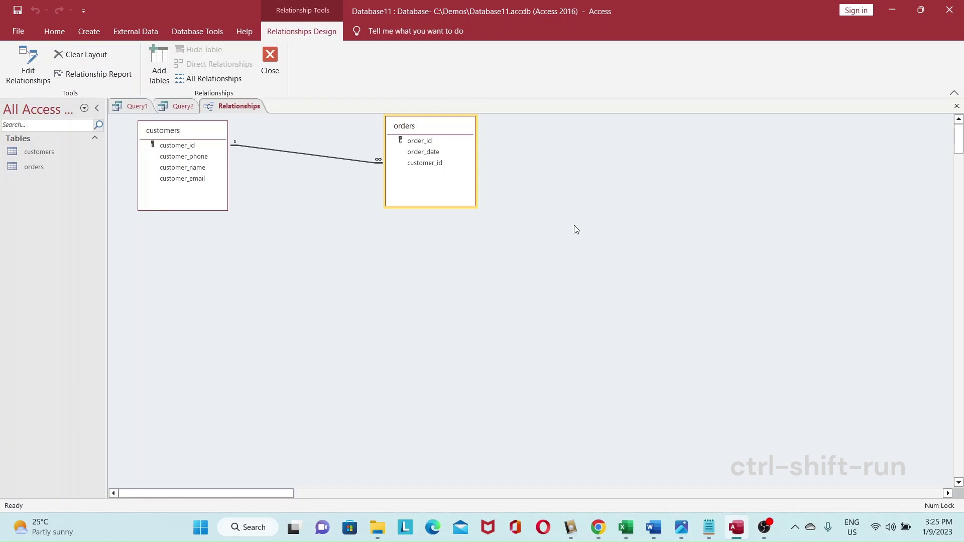